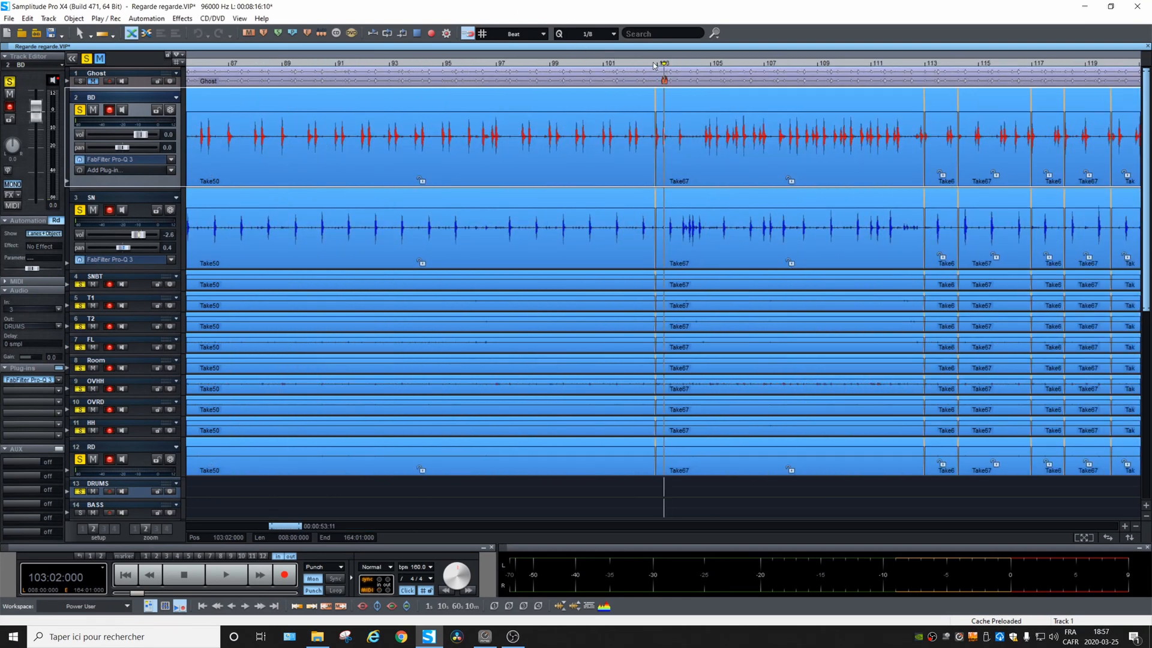
Step: Begin marking the editing range at bar 103 in the timeline ruler
{"action": "left_click", "coordinate": [226, 575]}
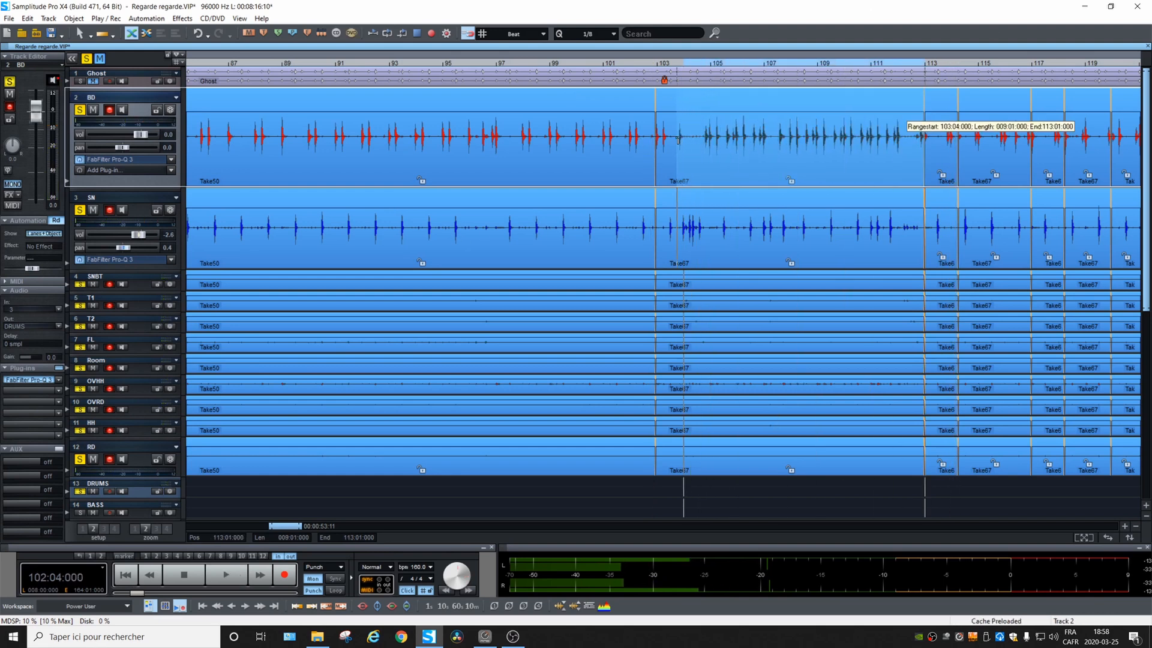
Step: Select the Take67 drum object across all tracks
{"action": "left_click", "coordinate": [656, 140]}
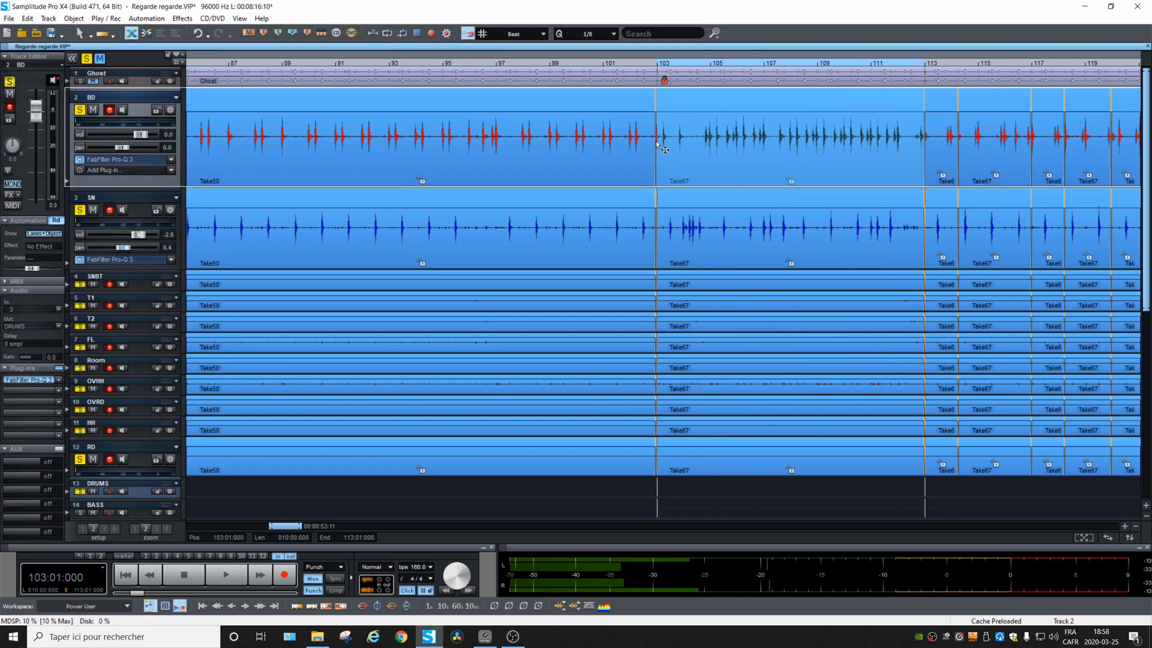
{"action": "mouse_move", "coordinate": [697, 159]}
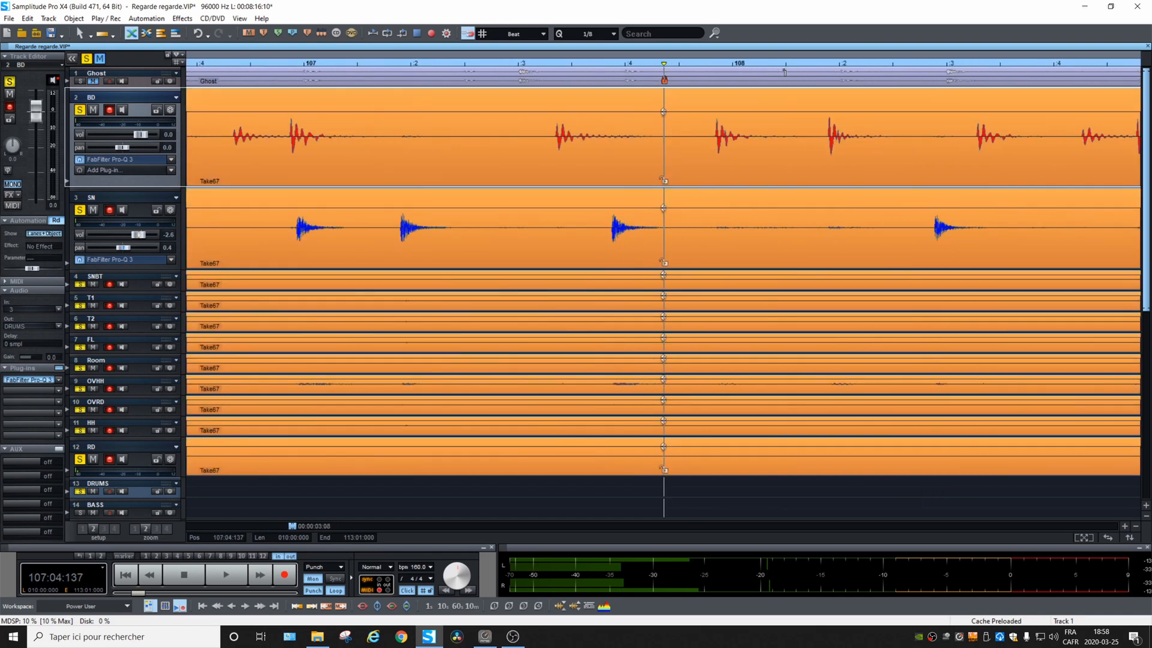
Step: Move the playback position to bar 108, then just before bar 107
{"action": "left_click", "coordinate": [732, 63]}
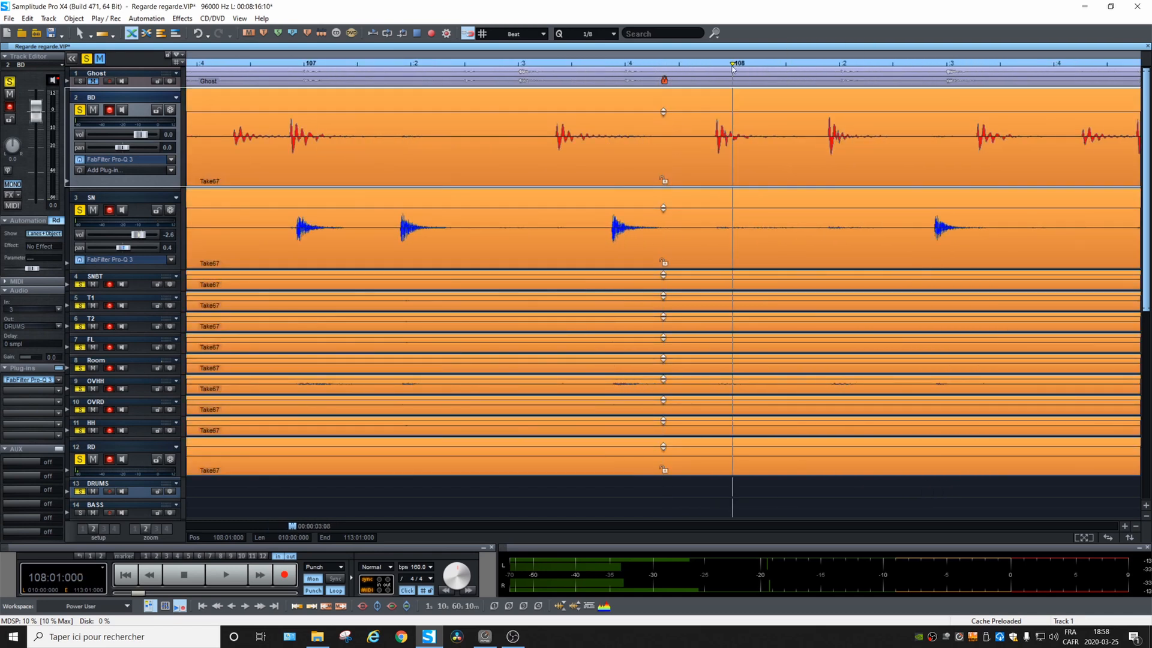
{"action": "mouse_move", "coordinate": [755, 120]}
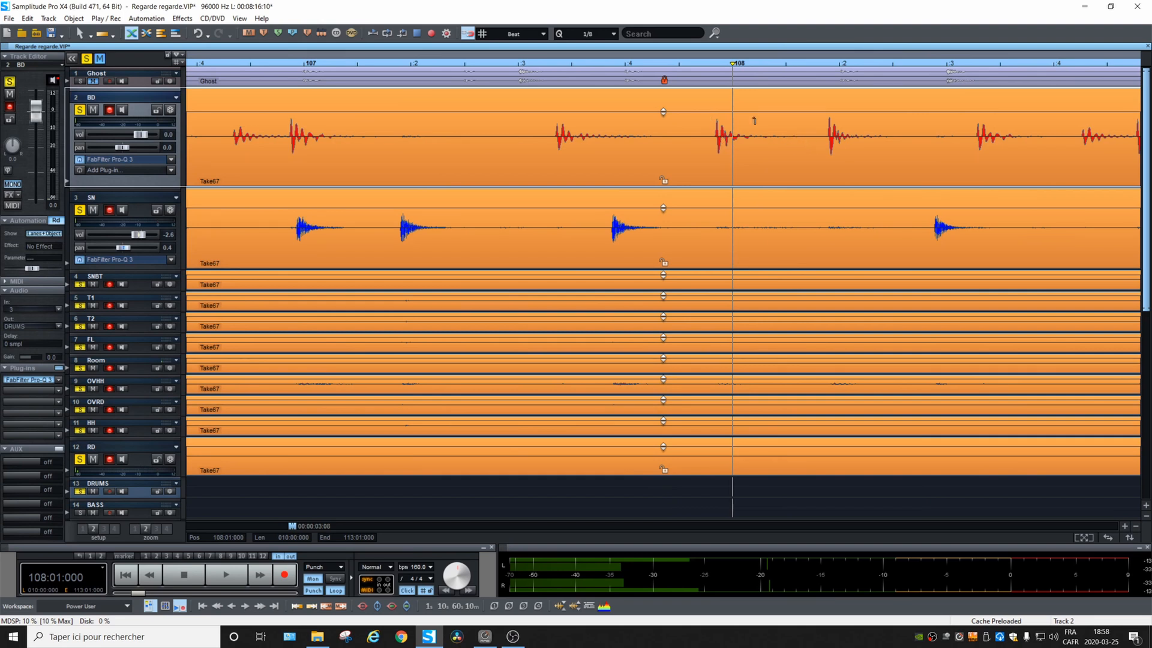
{"action": "mouse_move", "coordinate": [811, 132]}
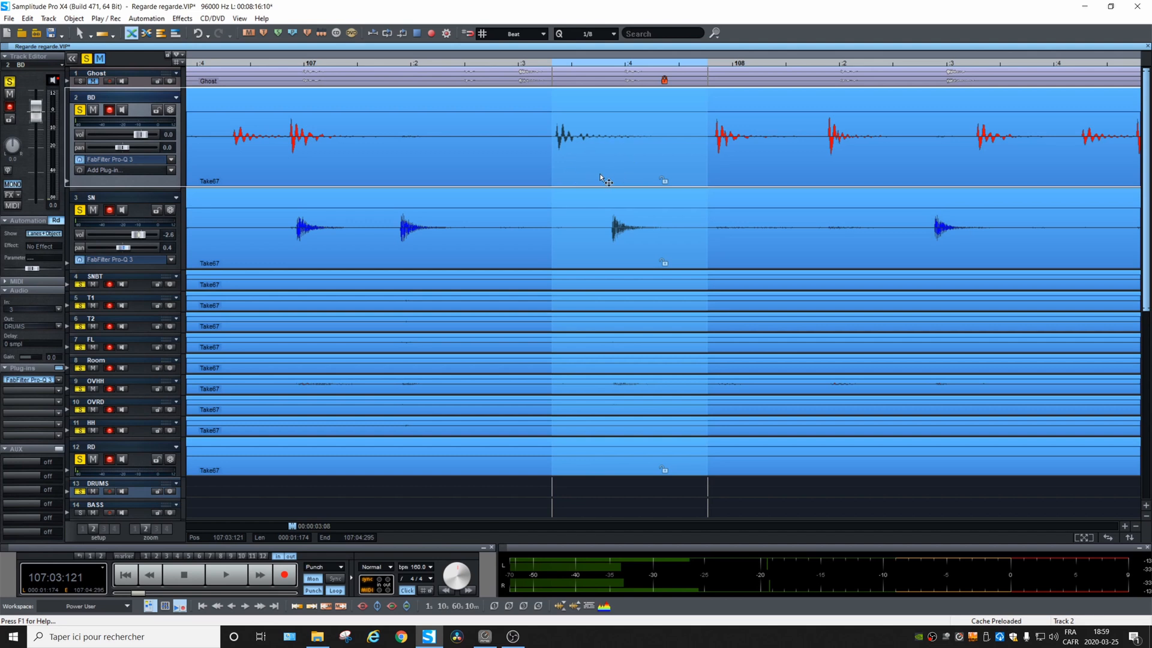
{"action": "mouse_move", "coordinate": [623, 167]}
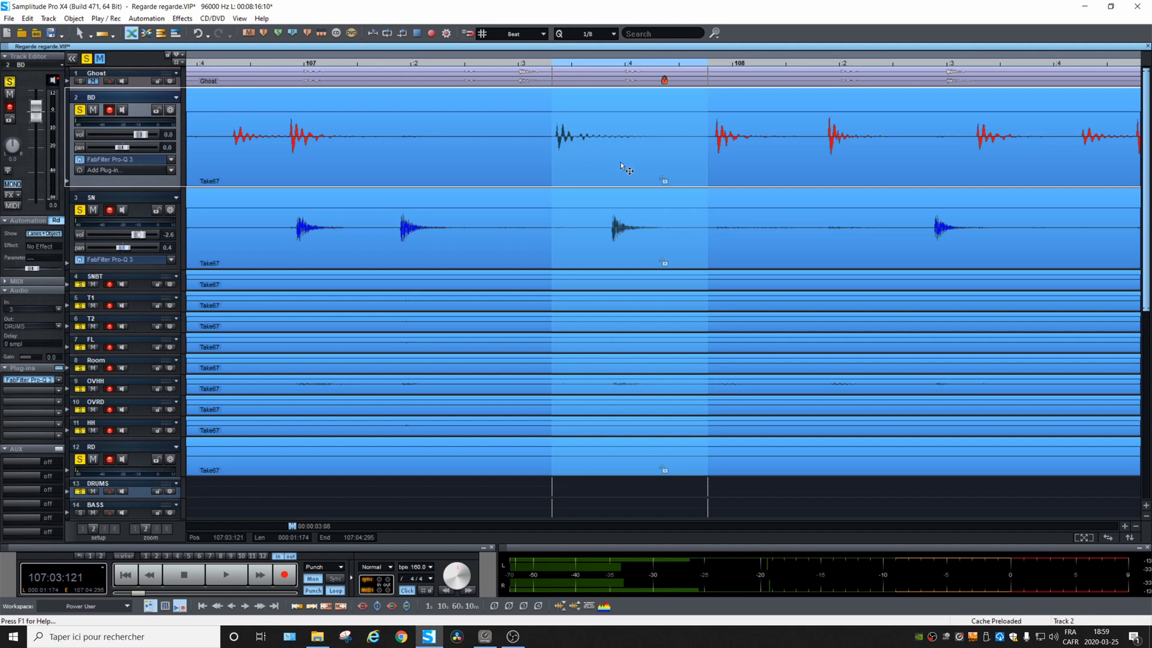
{"action": "mouse_move", "coordinate": [626, 171]}
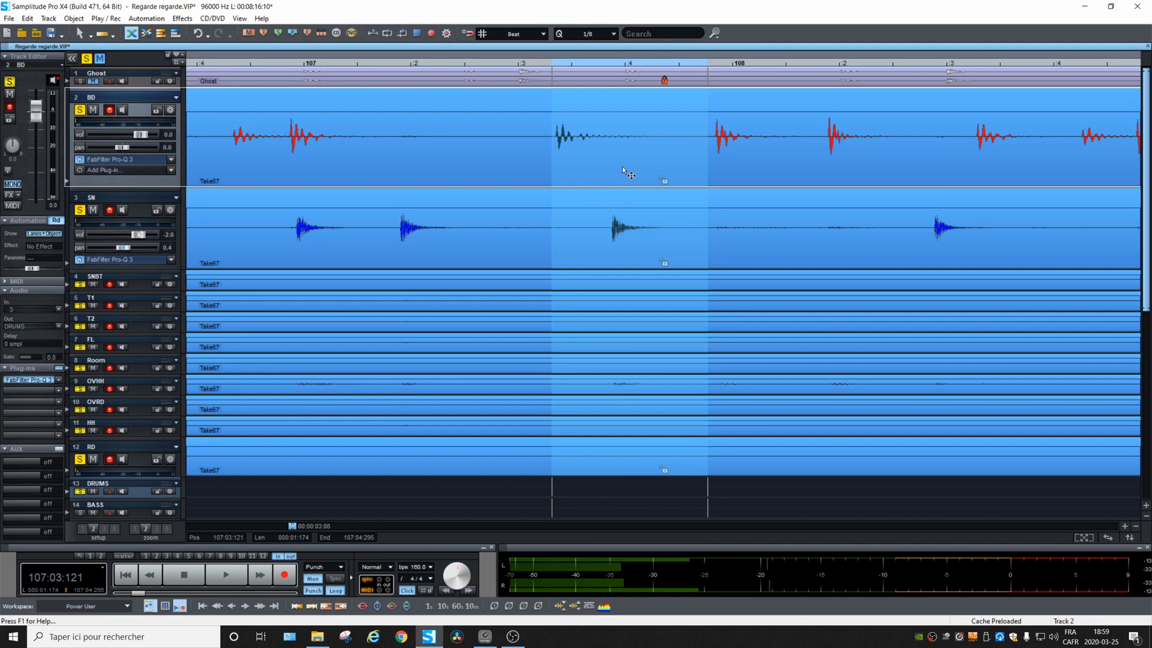
{"action": "mouse_move", "coordinate": [488, 160]}
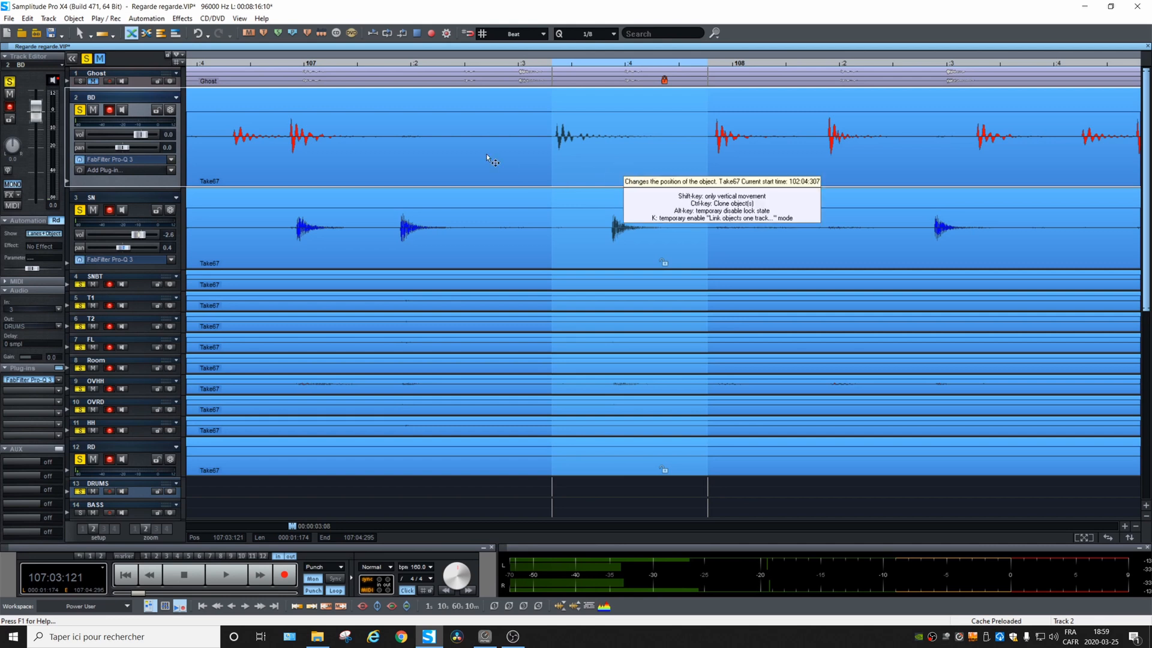
{"action": "mouse_move", "coordinate": [531, 386]}
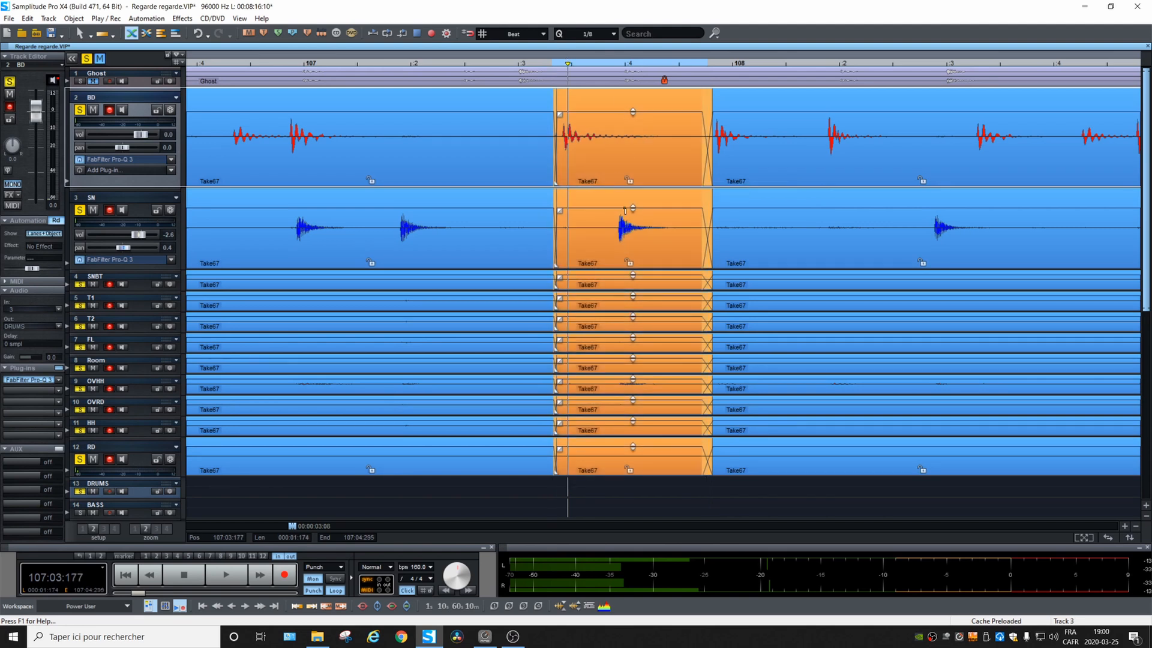
{"action": "left_click", "coordinate": [284, 65]}
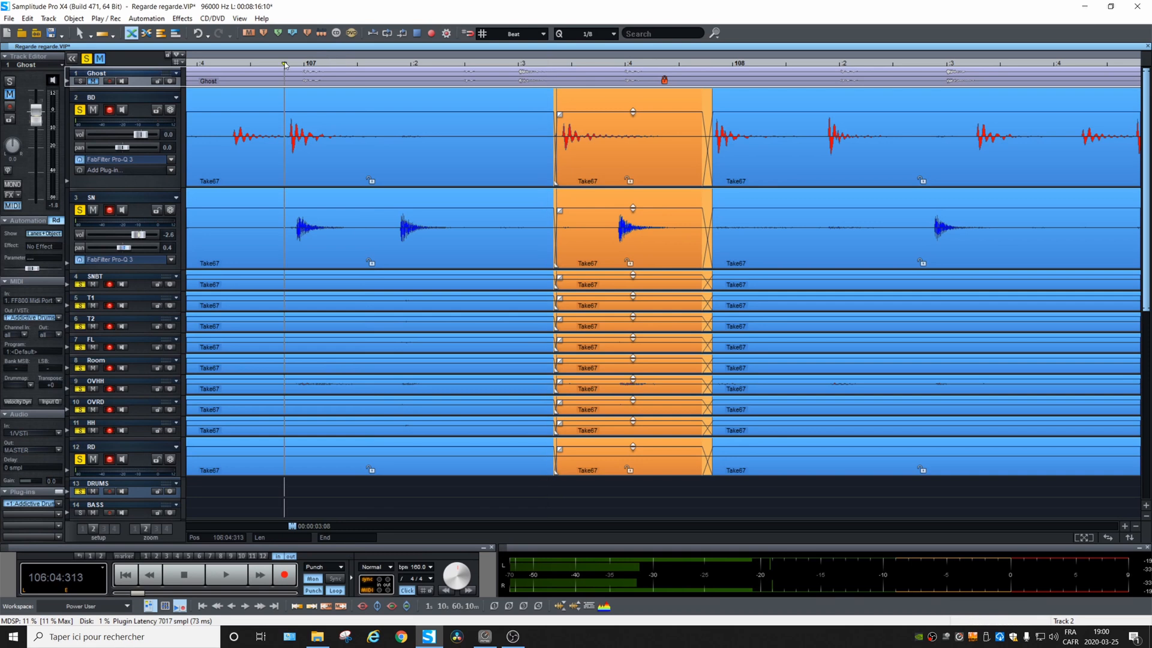
Step: Zoom out over the whole Take67 section and right-click the drum objects
{"action": "left_click", "coordinate": [226, 575]}
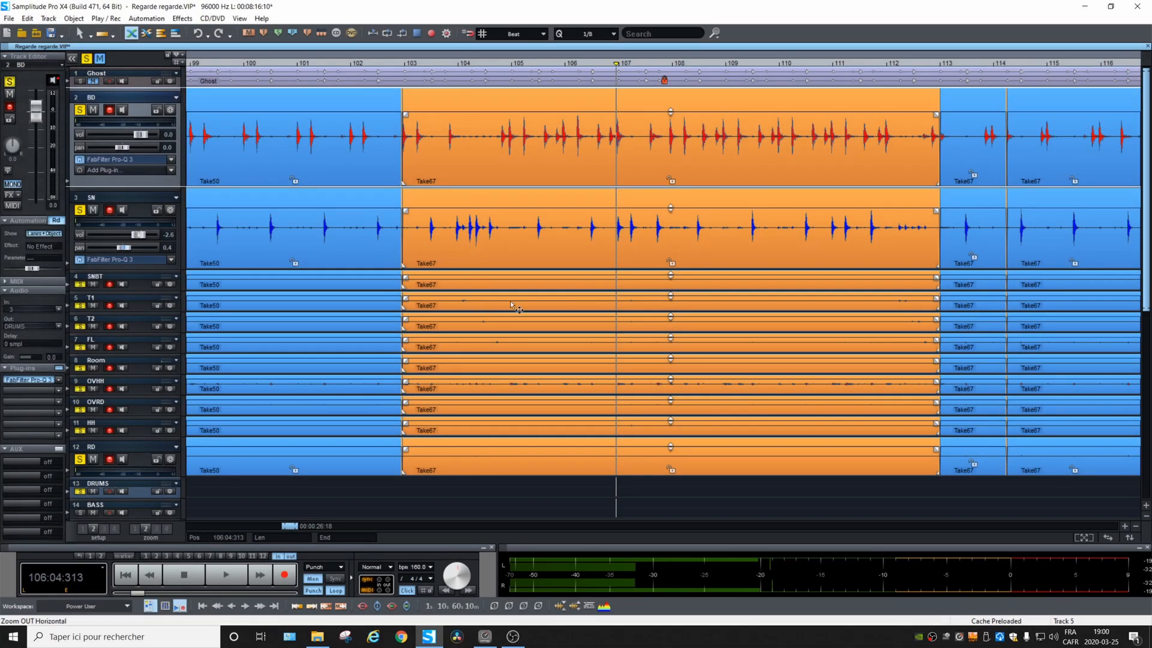
{"action": "mouse_move", "coordinate": [549, 279]}
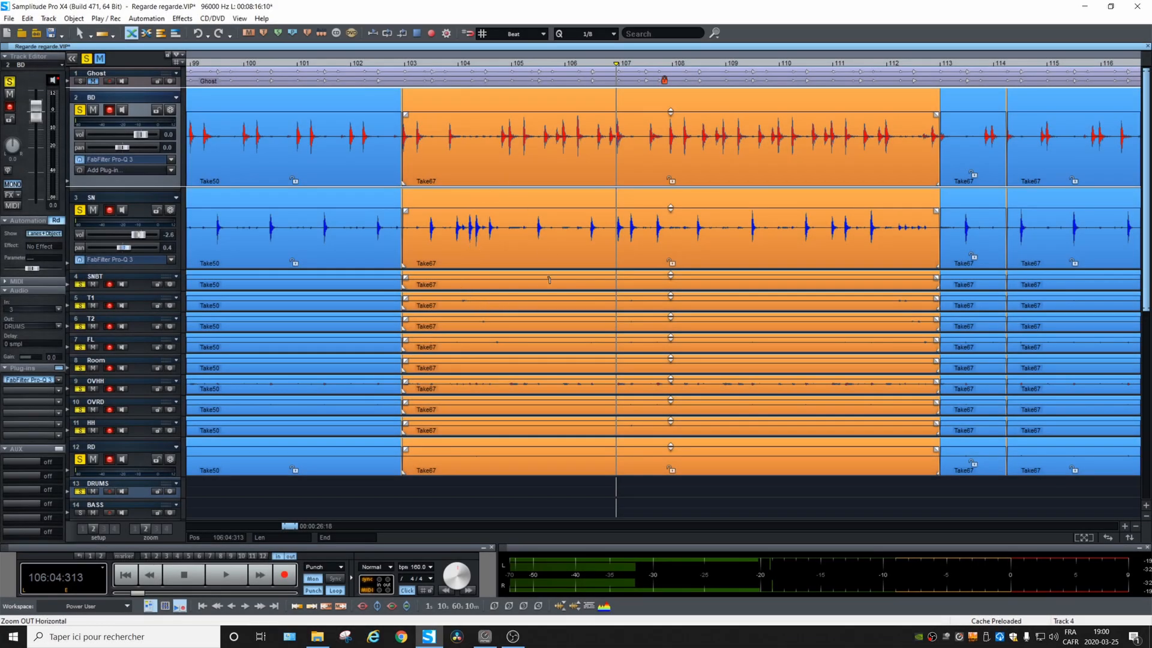
{"action": "mouse_move", "coordinate": [498, 314]}
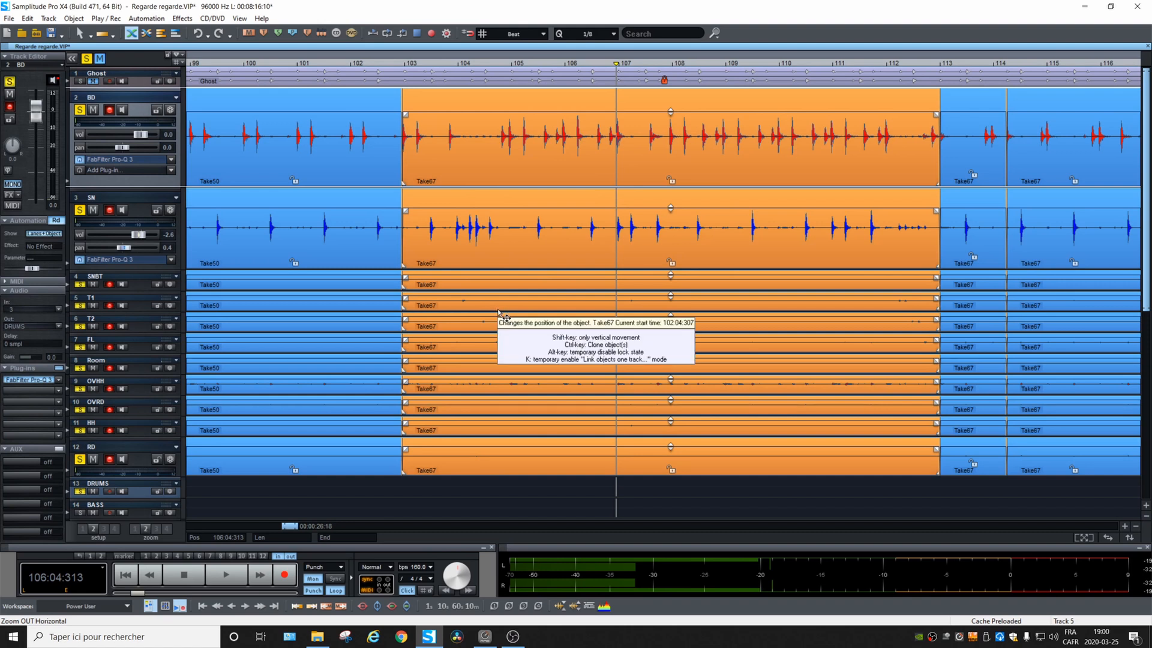
{"action": "mouse_move", "coordinate": [717, 251]}
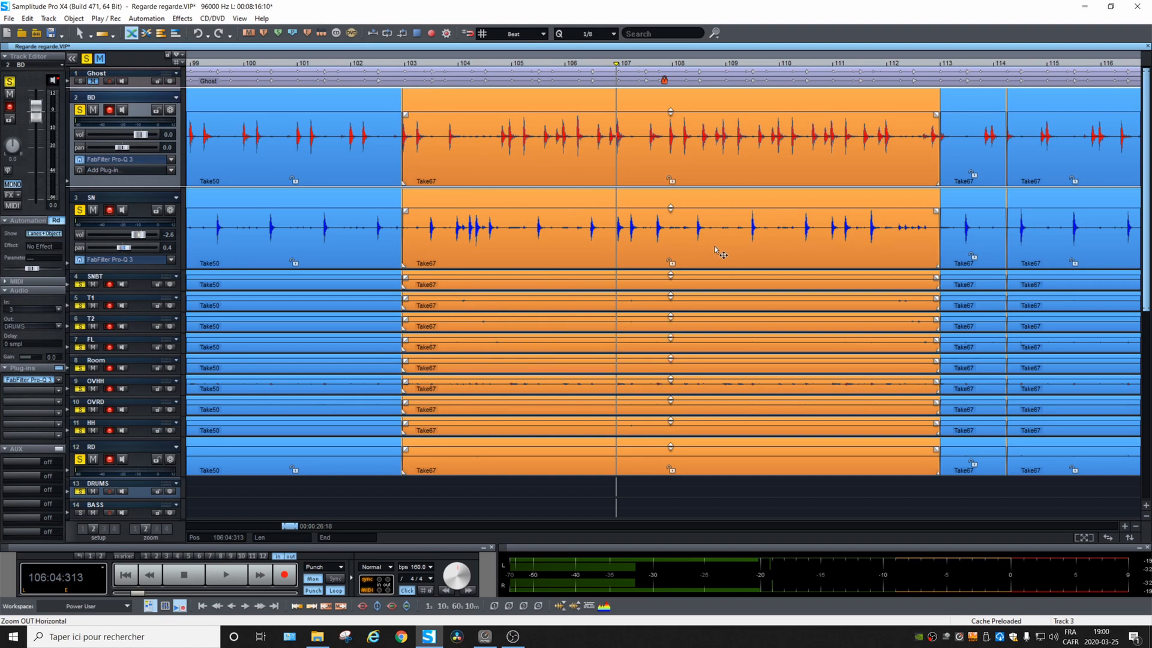
{"action": "mouse_move", "coordinate": [452, 393]}
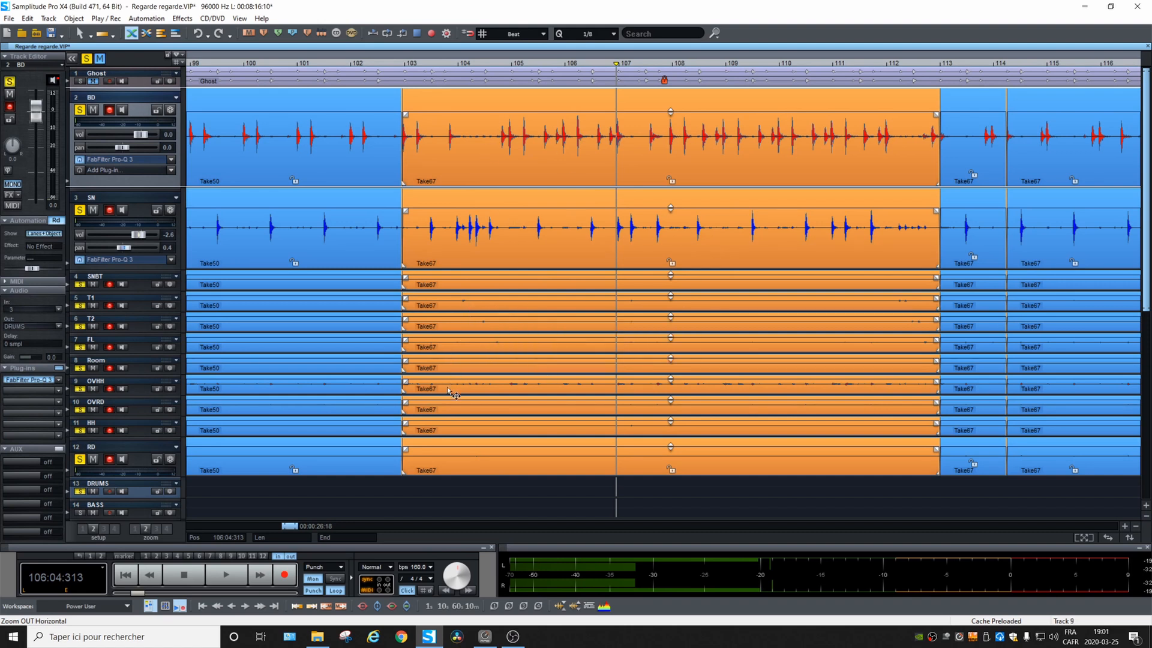
{"action": "mouse_move", "coordinate": [742, 396]}
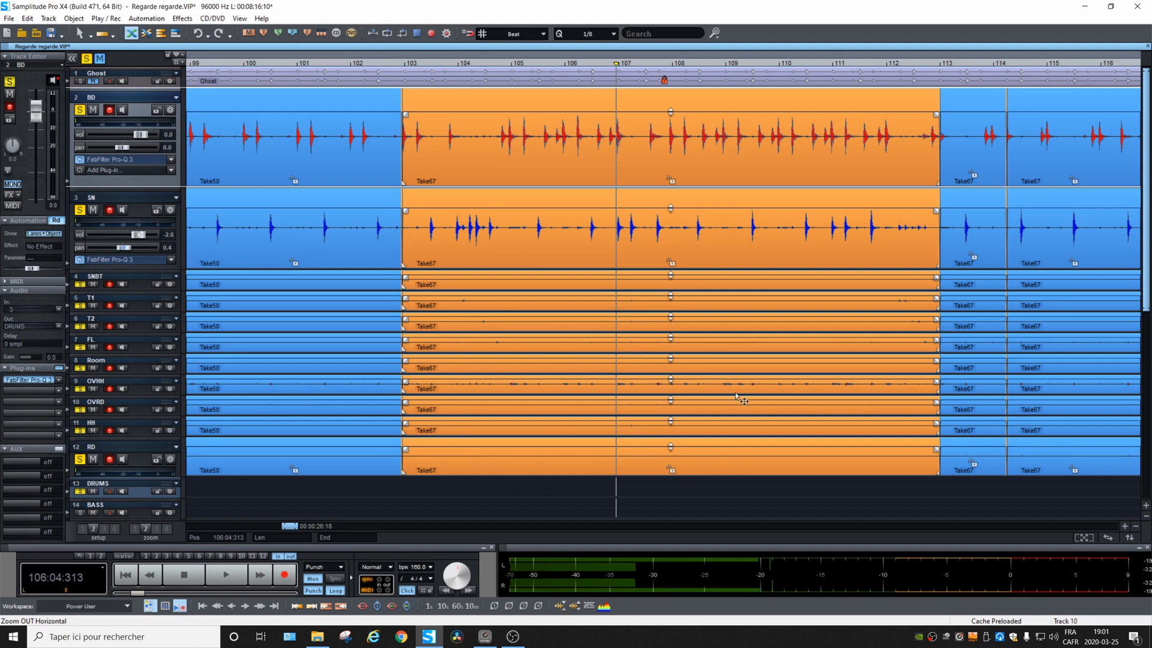
{"action": "mouse_move", "coordinate": [749, 399]}
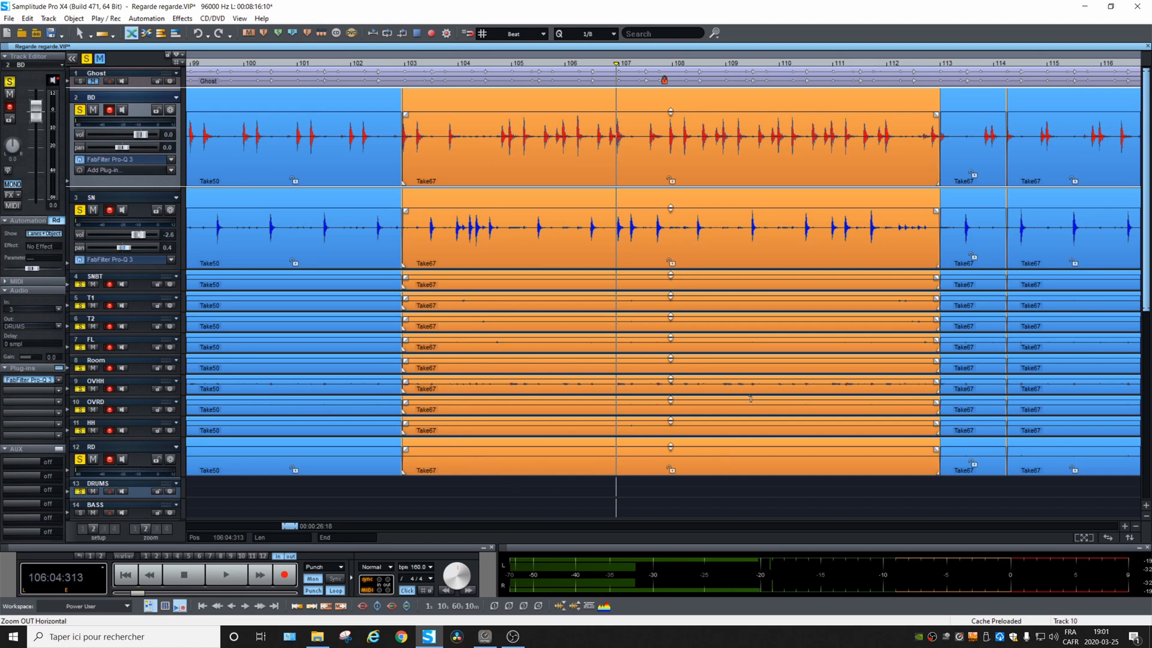
{"action": "right_click", "coordinate": [543, 262]}
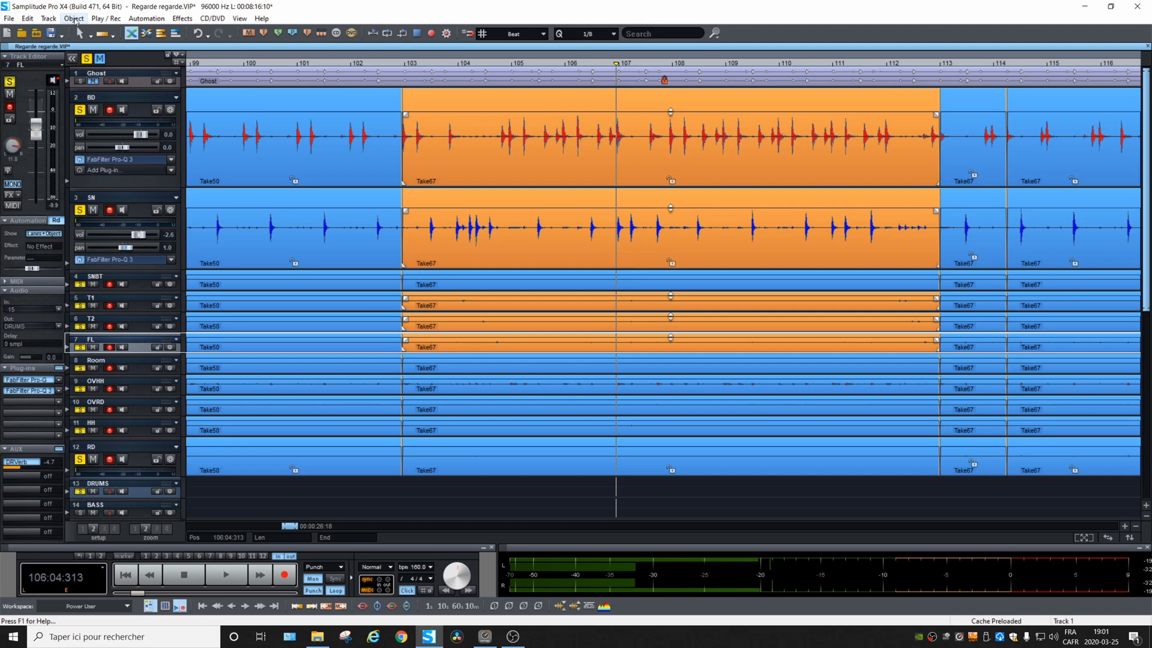
Step: Launch the Audio Quantization Wizard from the Object menu for the selected drum clips
{"action": "left_click", "coordinate": [73, 19]}
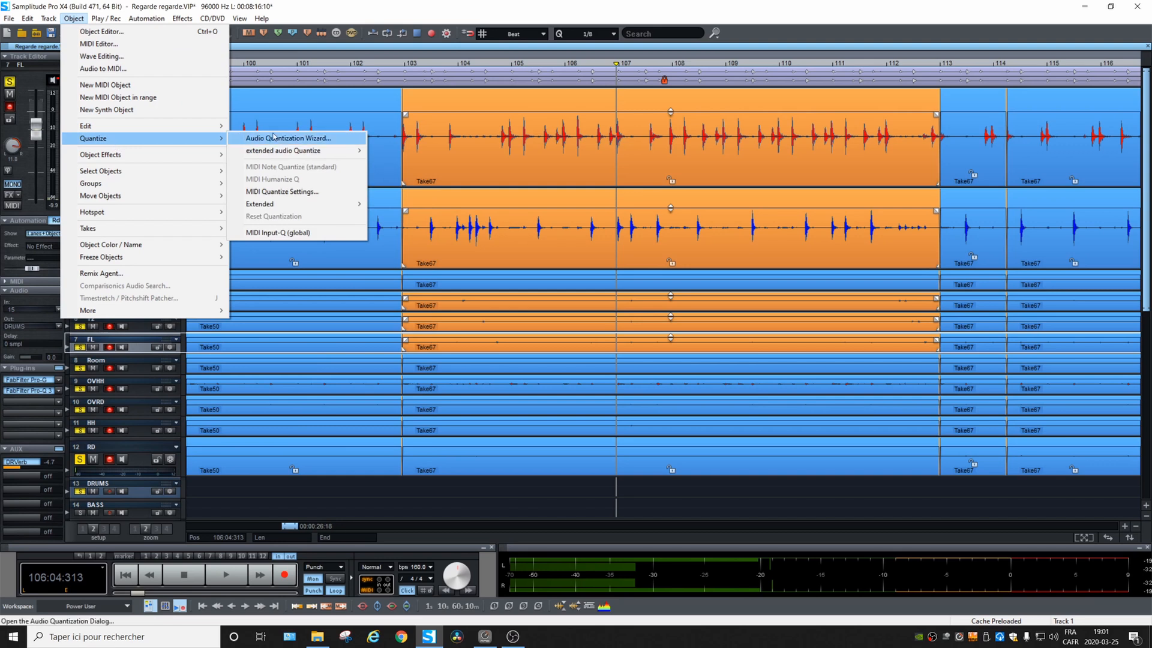
{"action": "left_click", "coordinate": [289, 138]}
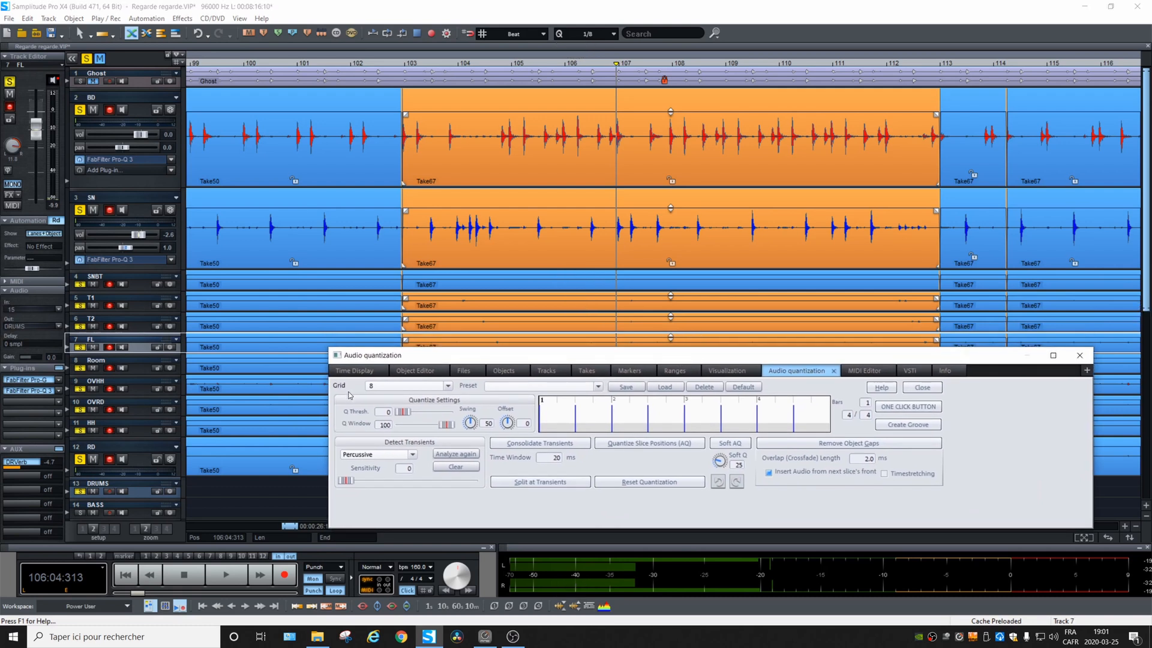
{"action": "mouse_move", "coordinate": [395, 391]}
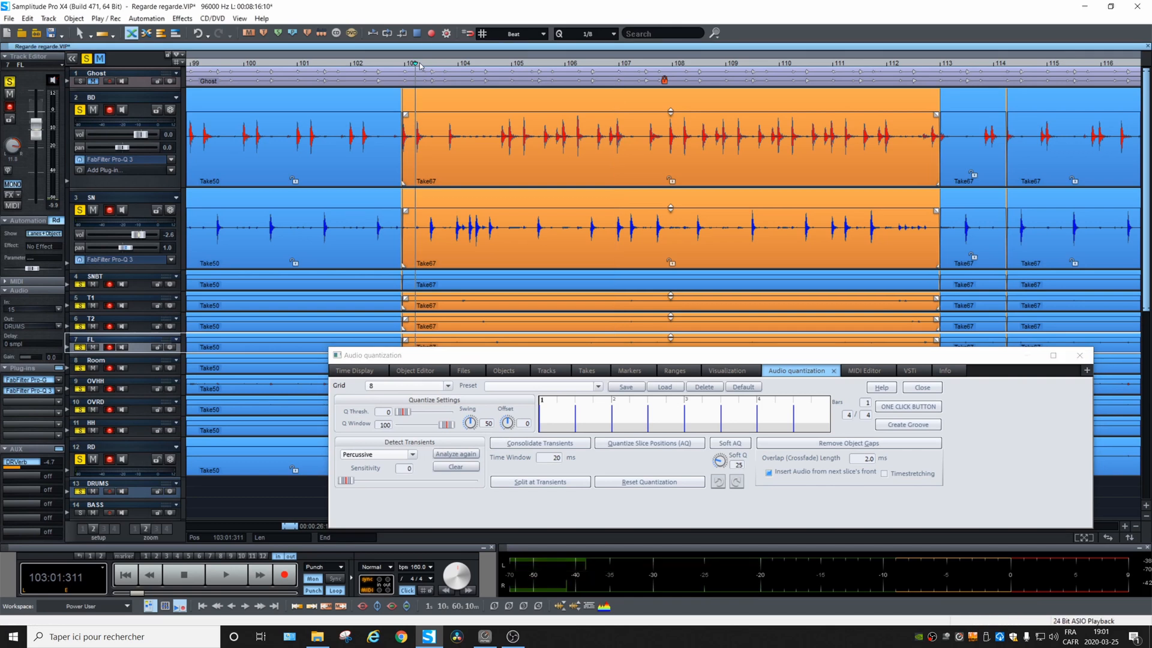
Step: Set an 8th-note quantize grid and analyze transients (Q Thresh 17, Window 81, Sensitivity 51)
{"action": "left_click", "coordinate": [225, 575]}
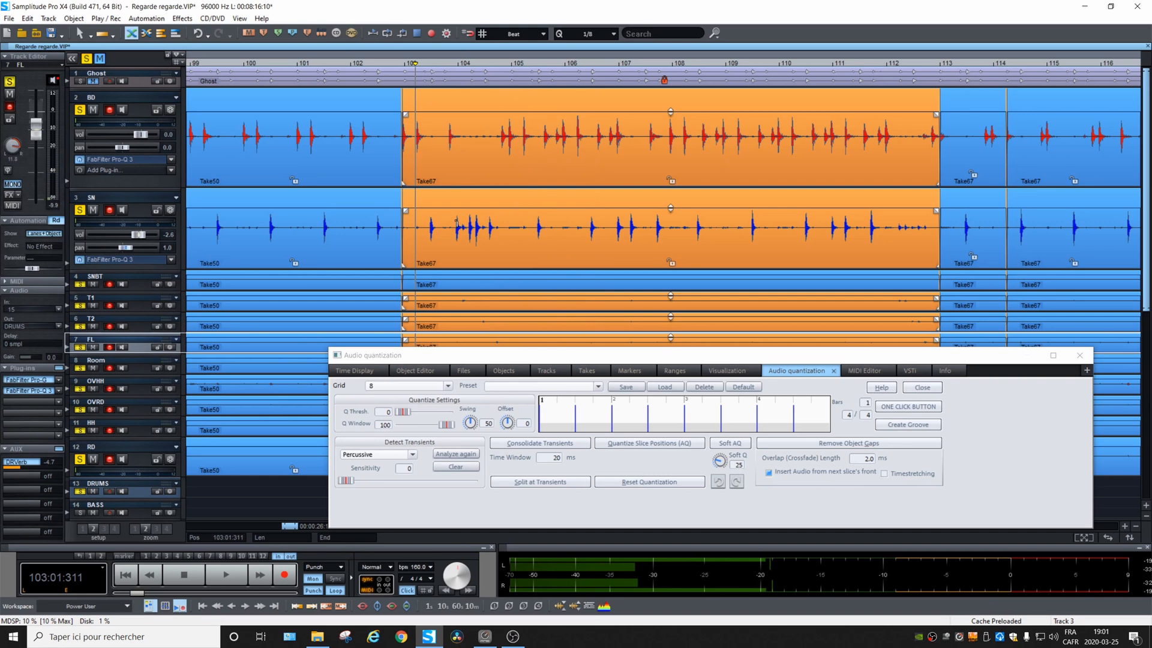
{"action": "mouse_move", "coordinate": [391, 391]}
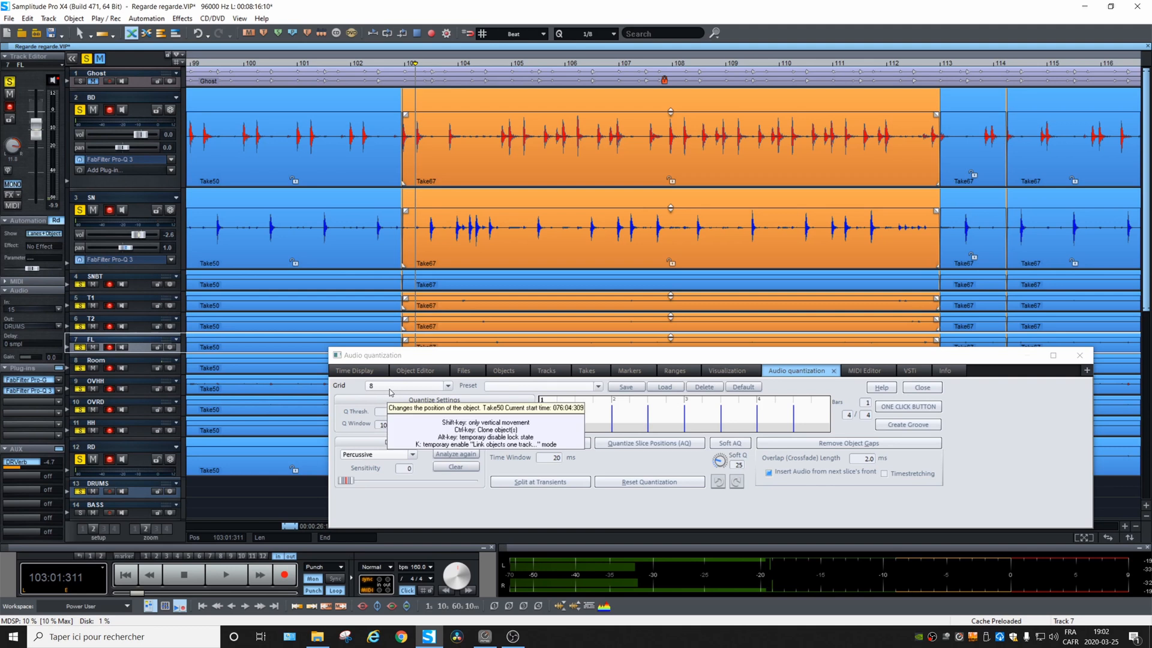
{"action": "left_click", "coordinate": [446, 386]}
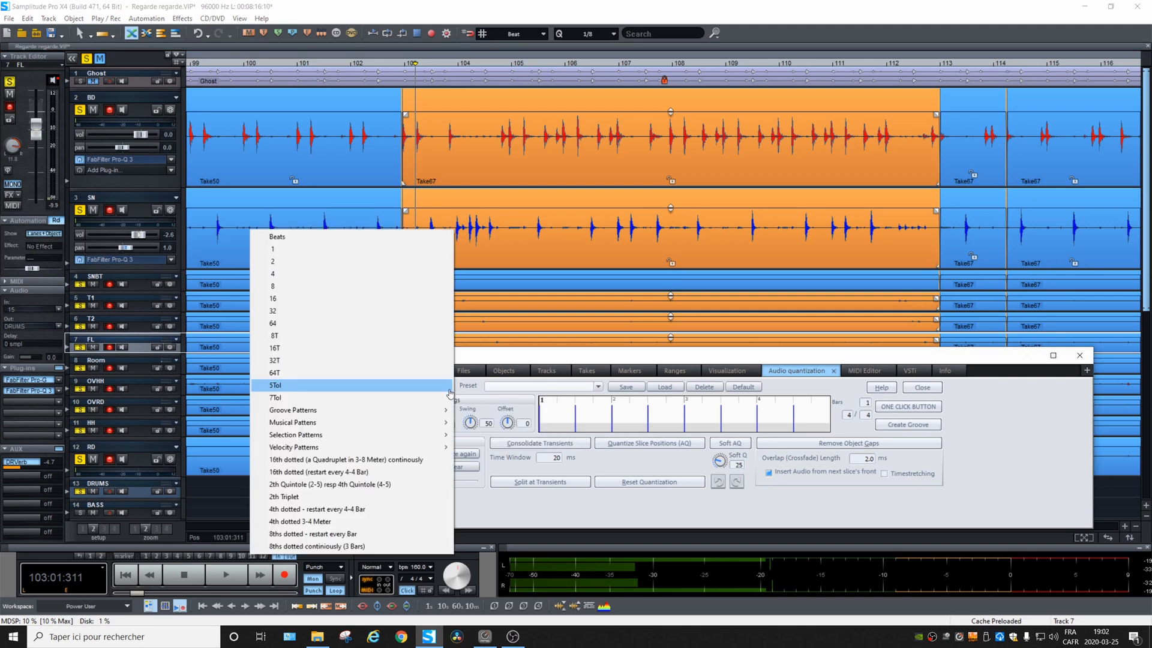
{"action": "mouse_move", "coordinate": [314, 285]}
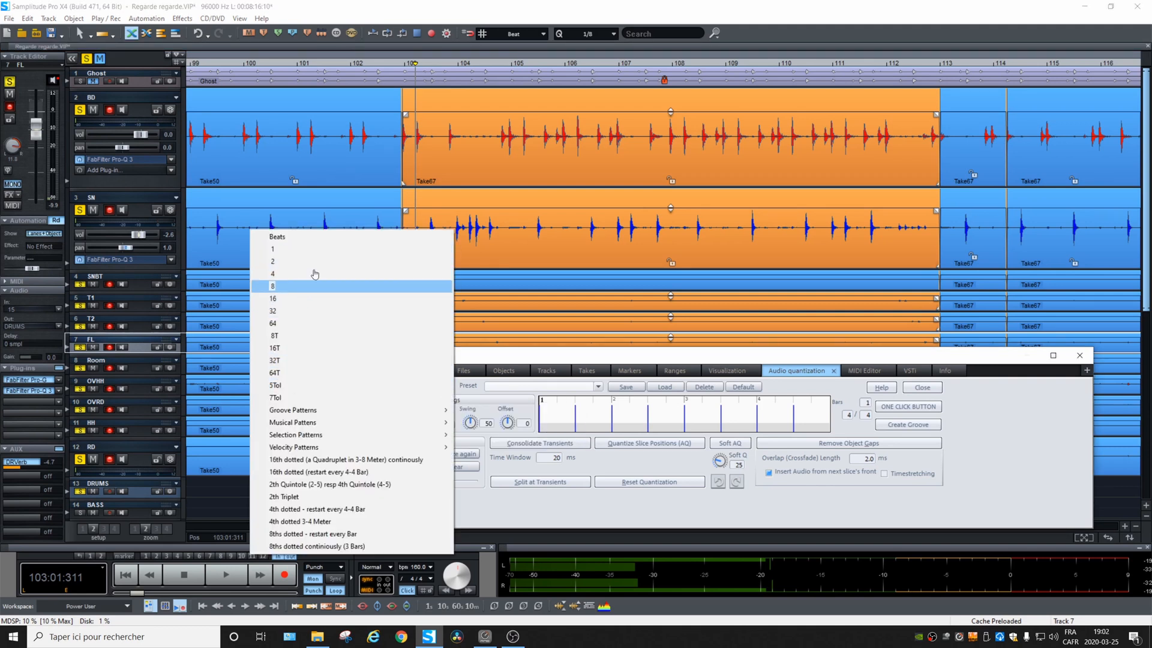
{"action": "left_click", "coordinate": [272, 285]}
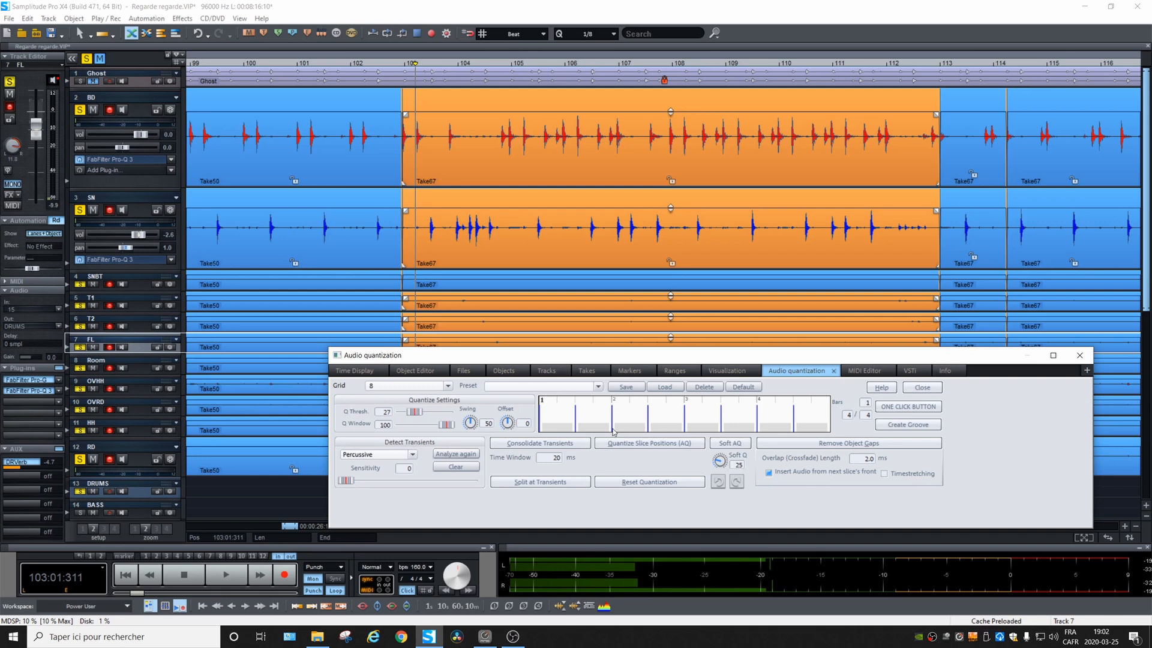
{"action": "mouse_move", "coordinate": [413, 417]}
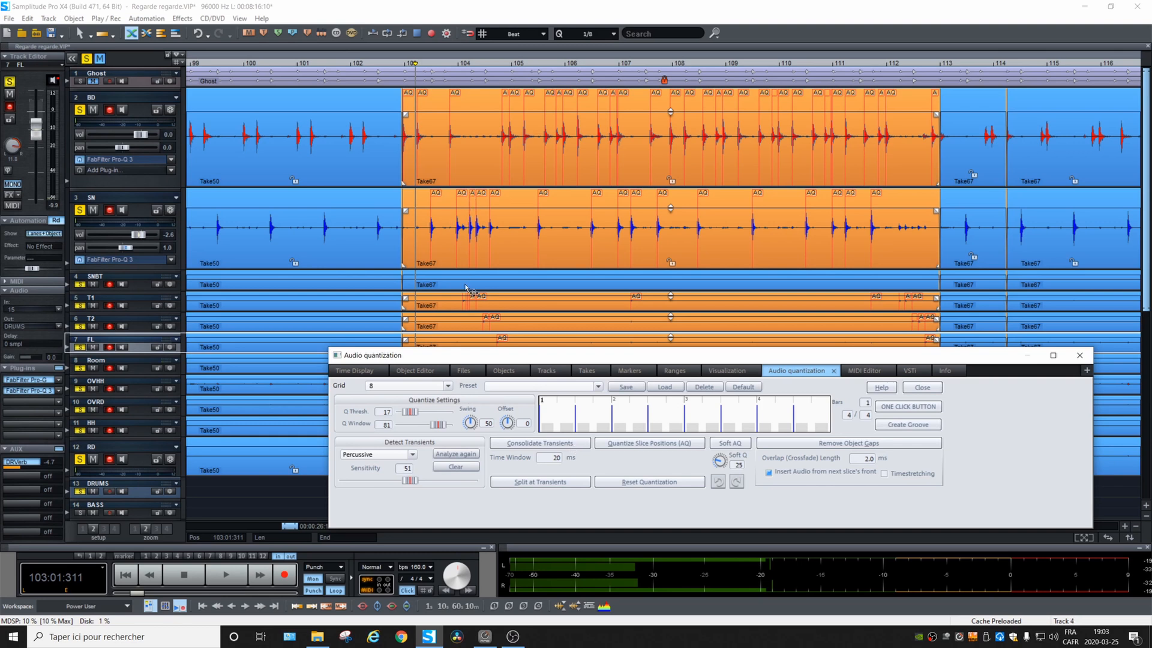
{"action": "mouse_move", "coordinate": [564, 370]}
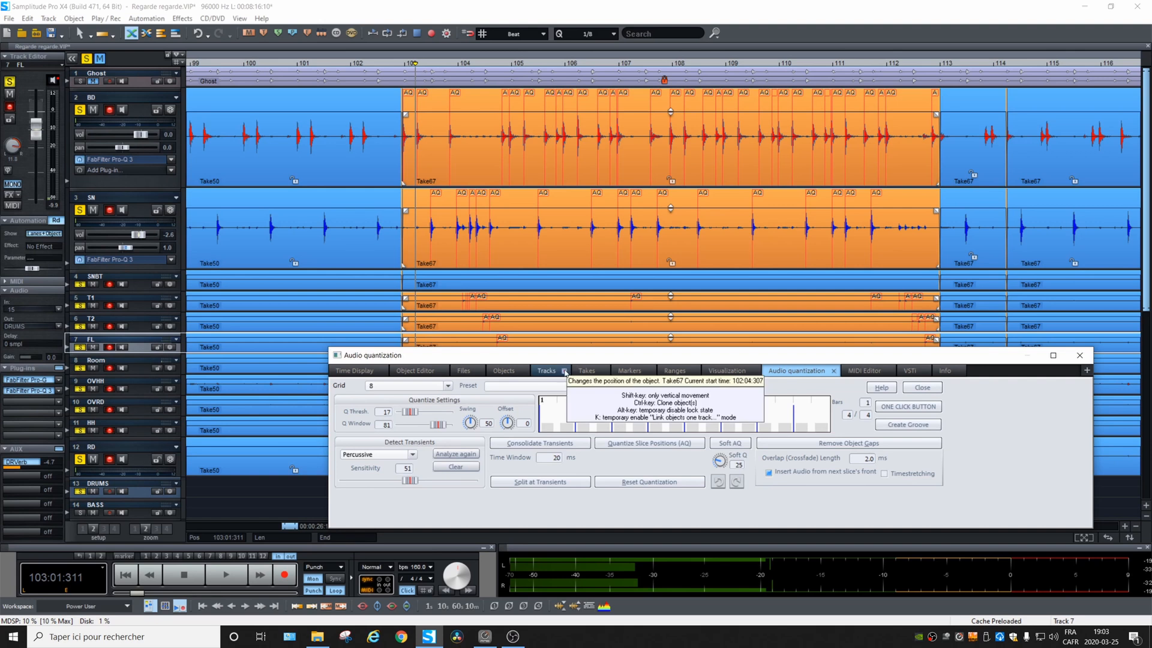
{"action": "left_click", "coordinate": [504, 370]}
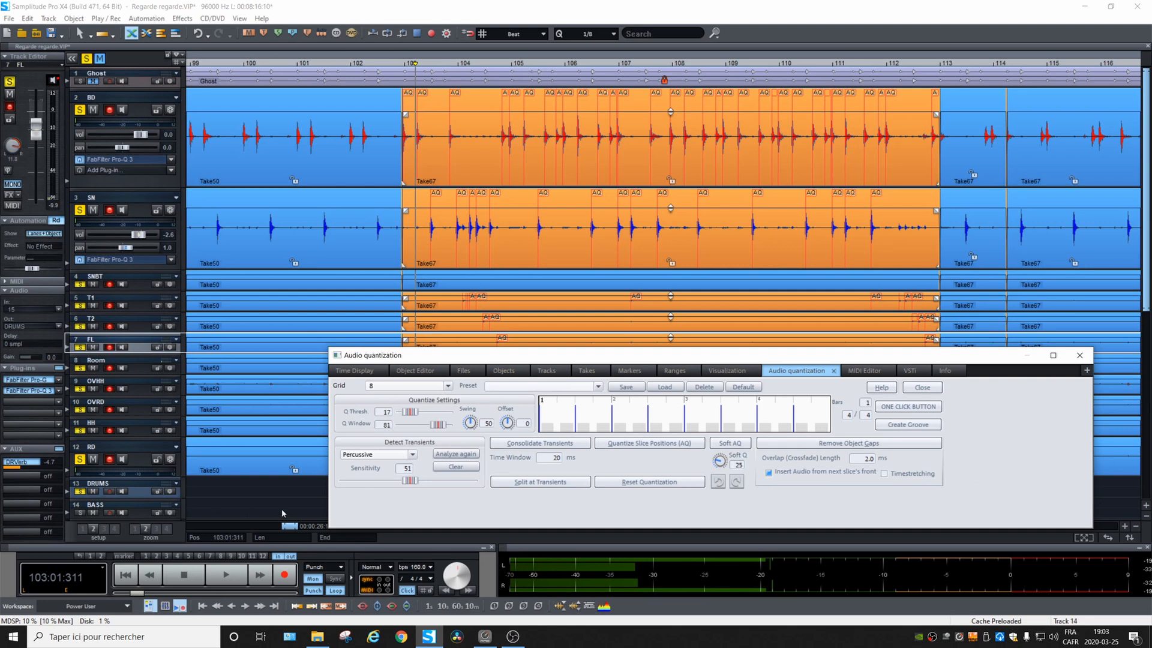
Step: Reposition the Audio quantization window and set Sensitivity to 0
{"action": "left_click", "coordinate": [539, 443]}
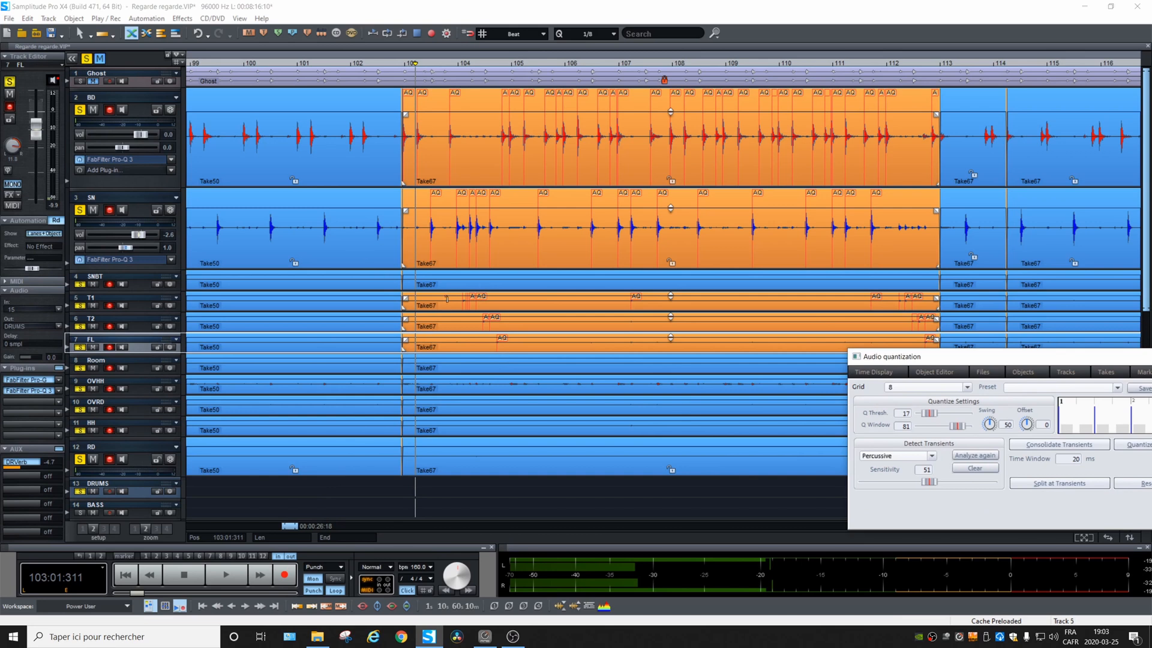
{"action": "mouse_move", "coordinate": [481, 292]}
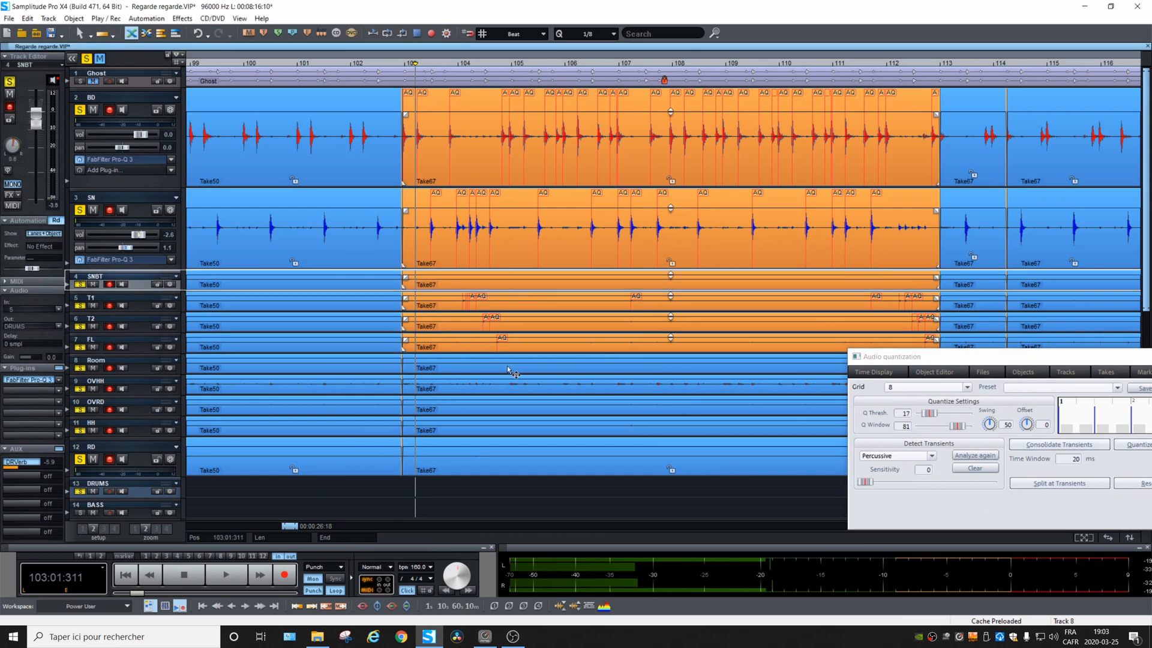
{"action": "left_click", "coordinate": [514, 389]}
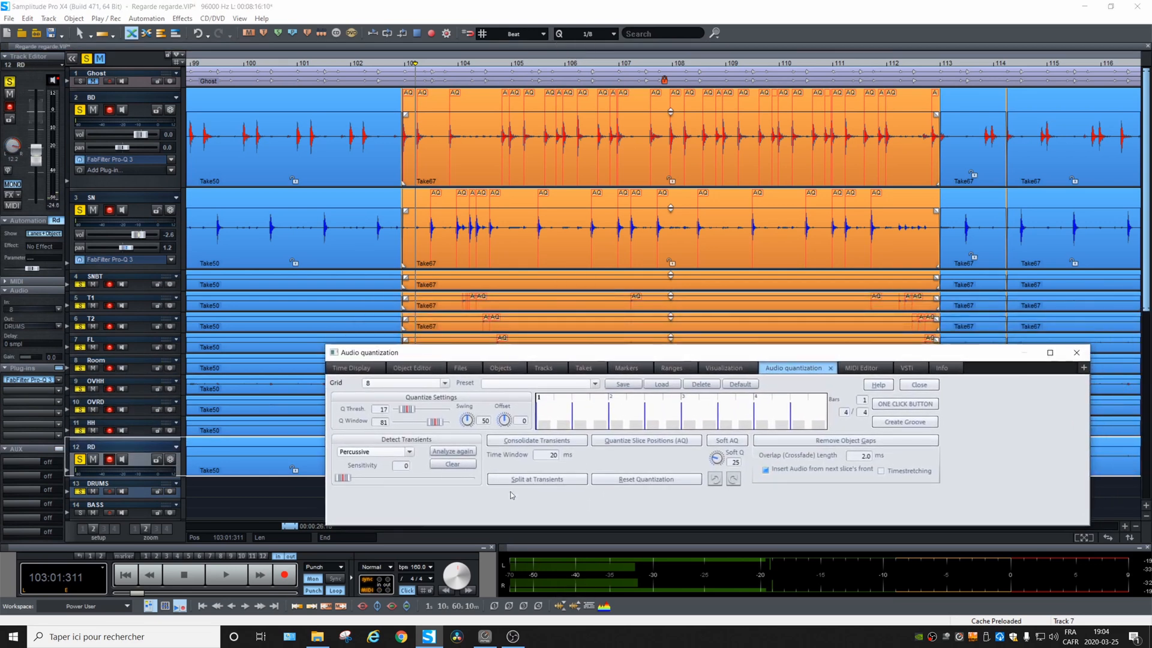
Step: Use Split at Transients to slice the Take67 drum clips at each detected hit
{"action": "left_click", "coordinate": [536, 478]}
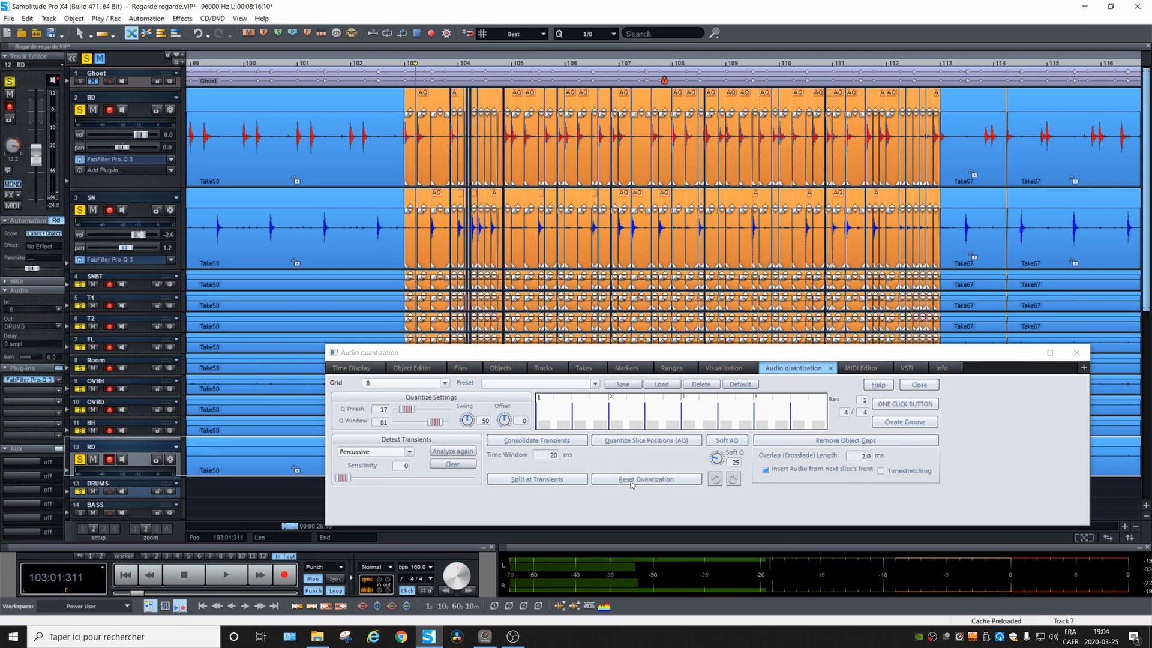
{"action": "left_click", "coordinate": [645, 479]}
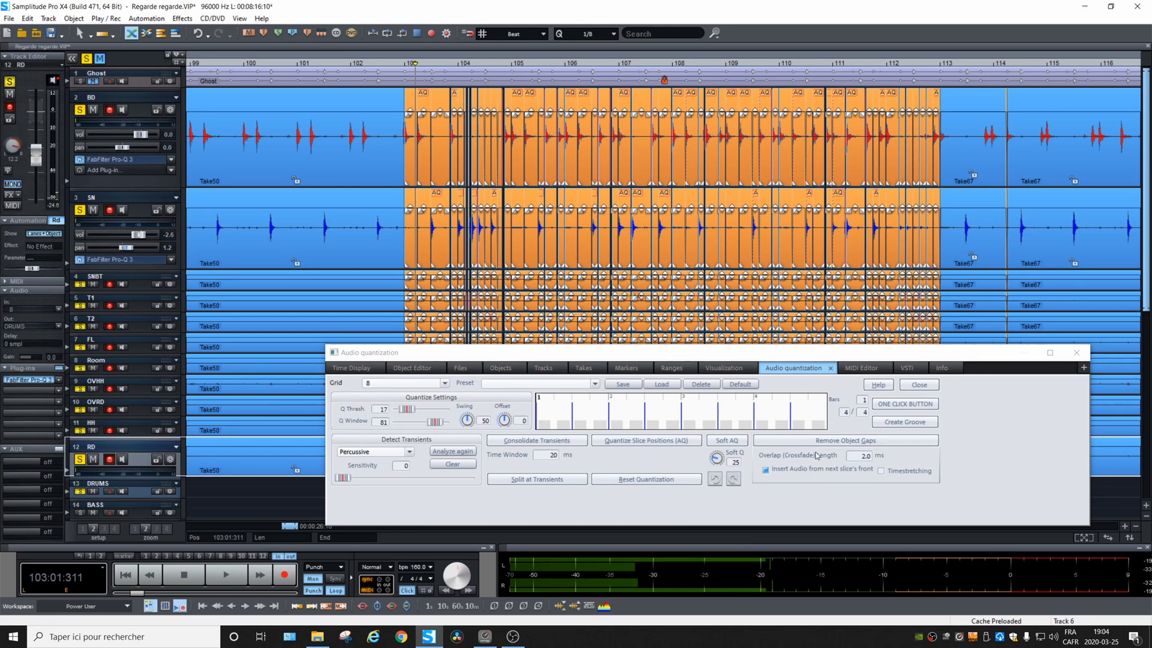
{"action": "left_click", "coordinate": [845, 440]}
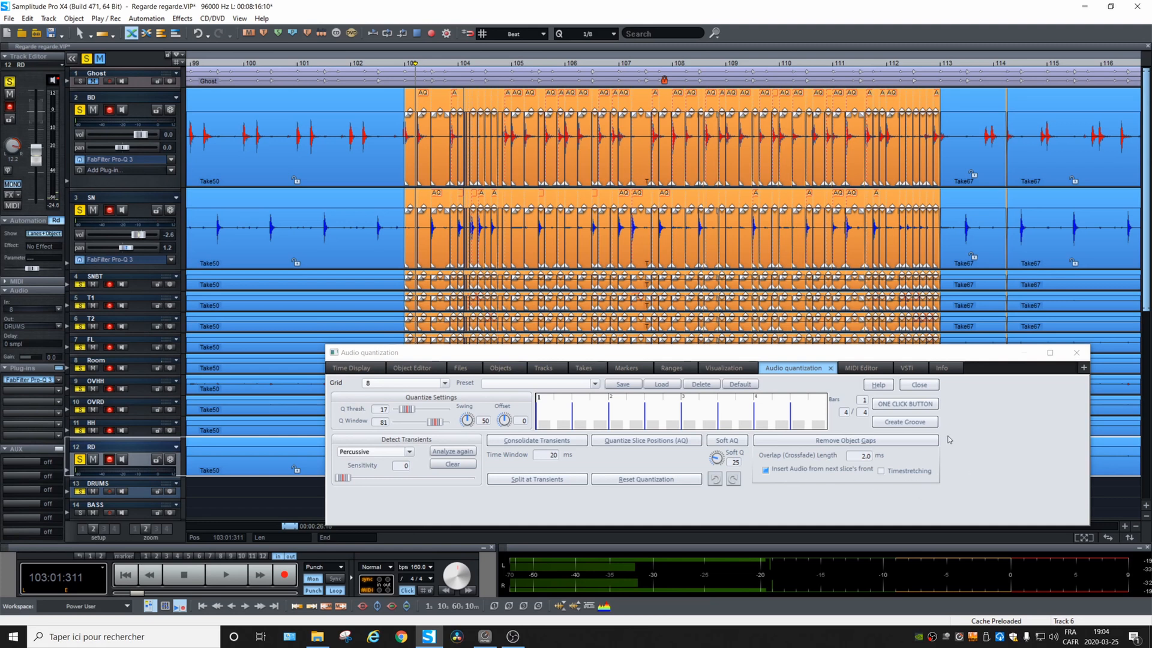
{"action": "left_click", "coordinate": [404, 65]}
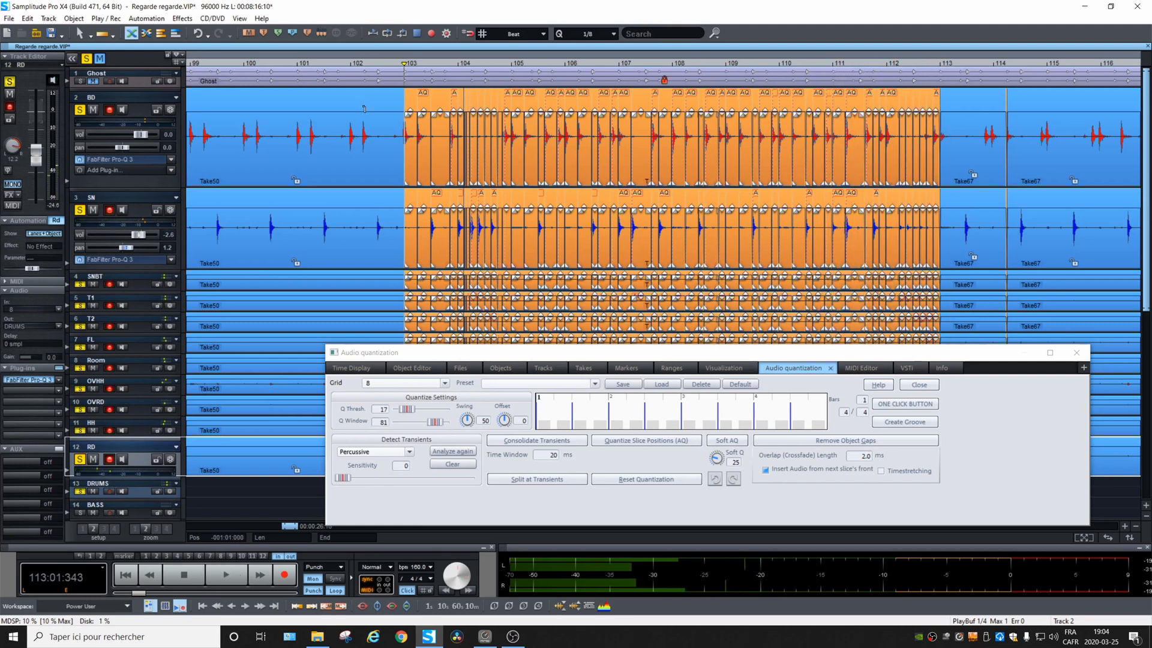
{"action": "mouse_move", "coordinate": [1026, 350]}
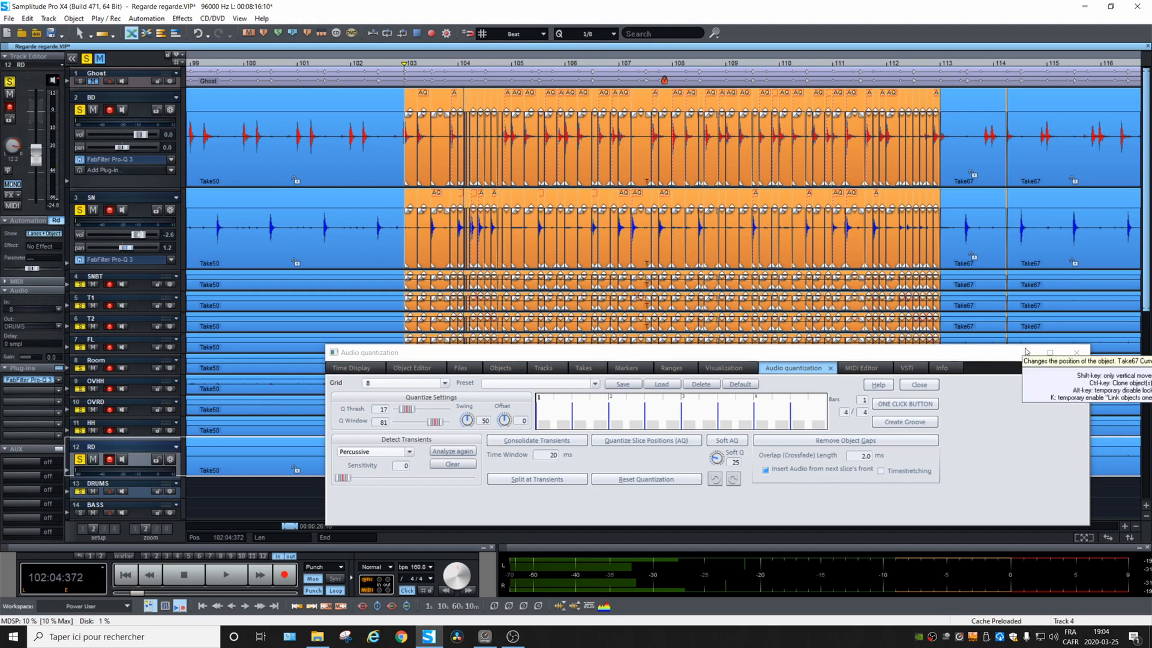
{"action": "mouse_move", "coordinate": [1021, 356]}
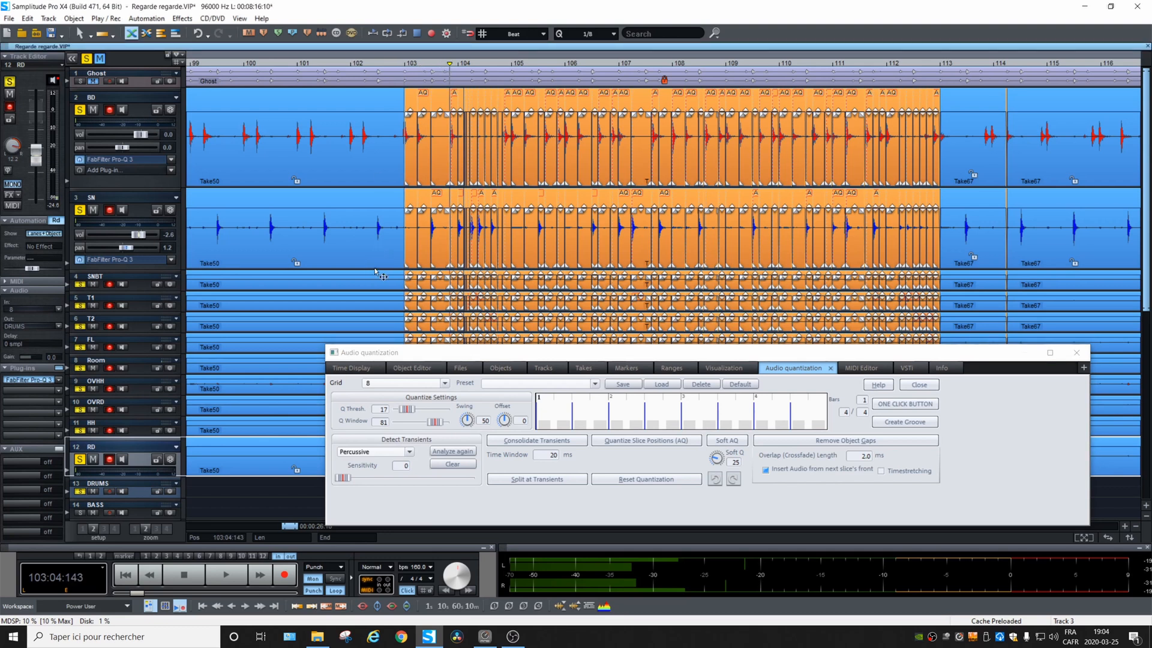
{"action": "mouse_move", "coordinate": [376, 274]}
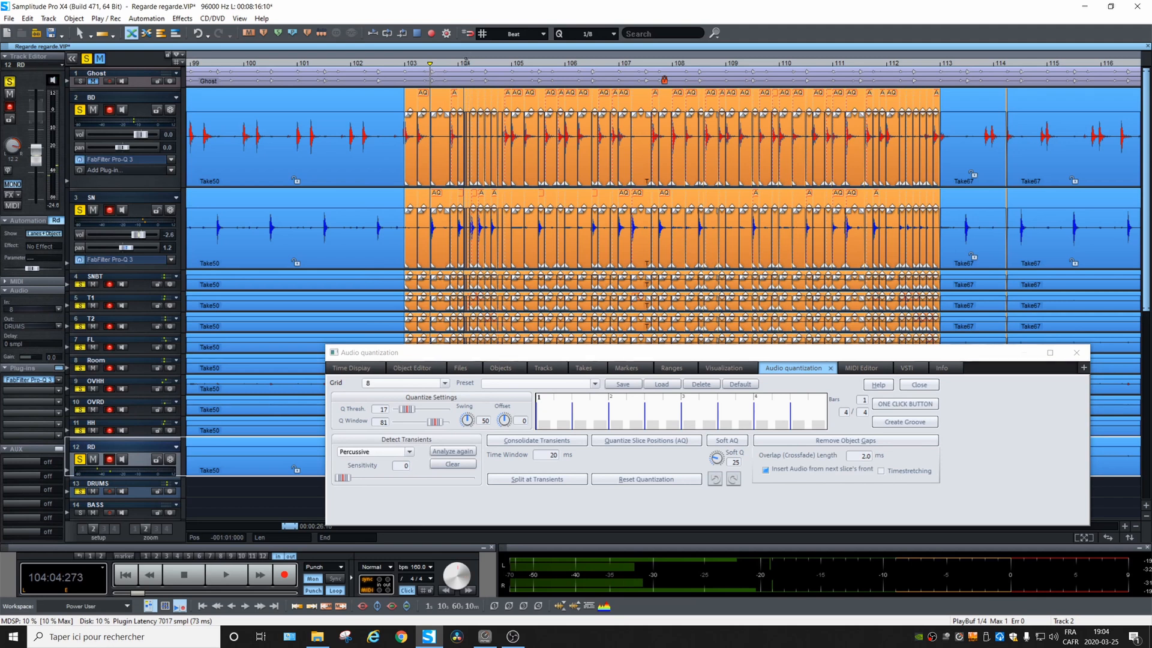
{"action": "mouse_move", "coordinate": [1032, 358]}
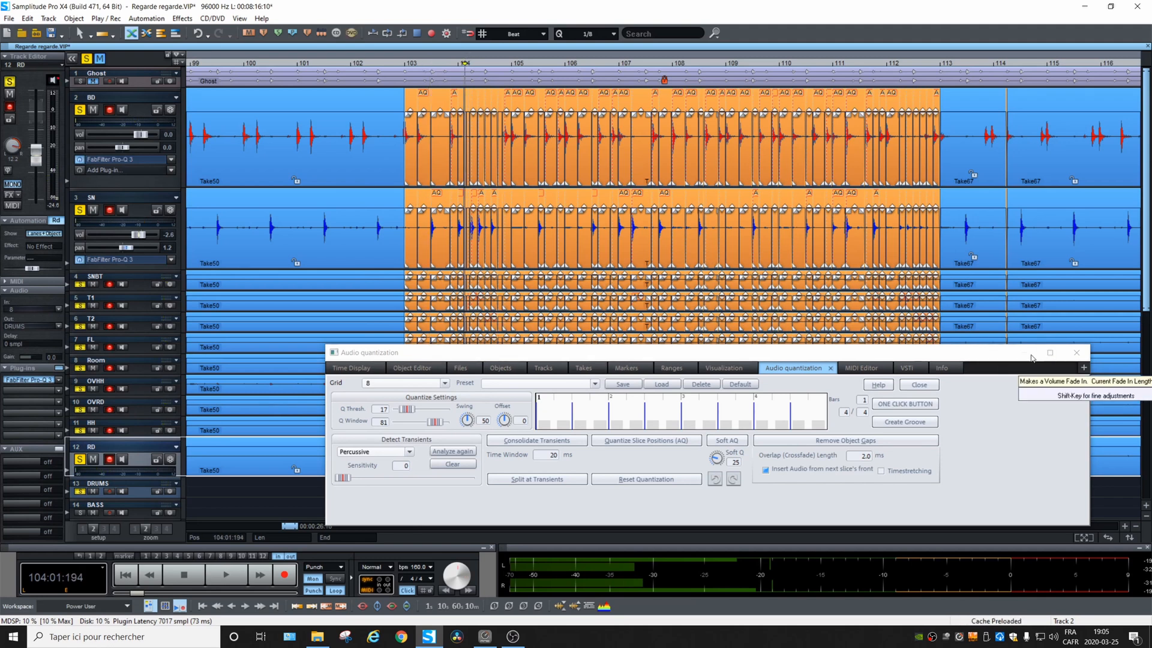
{"action": "mouse_move", "coordinate": [1028, 357]}
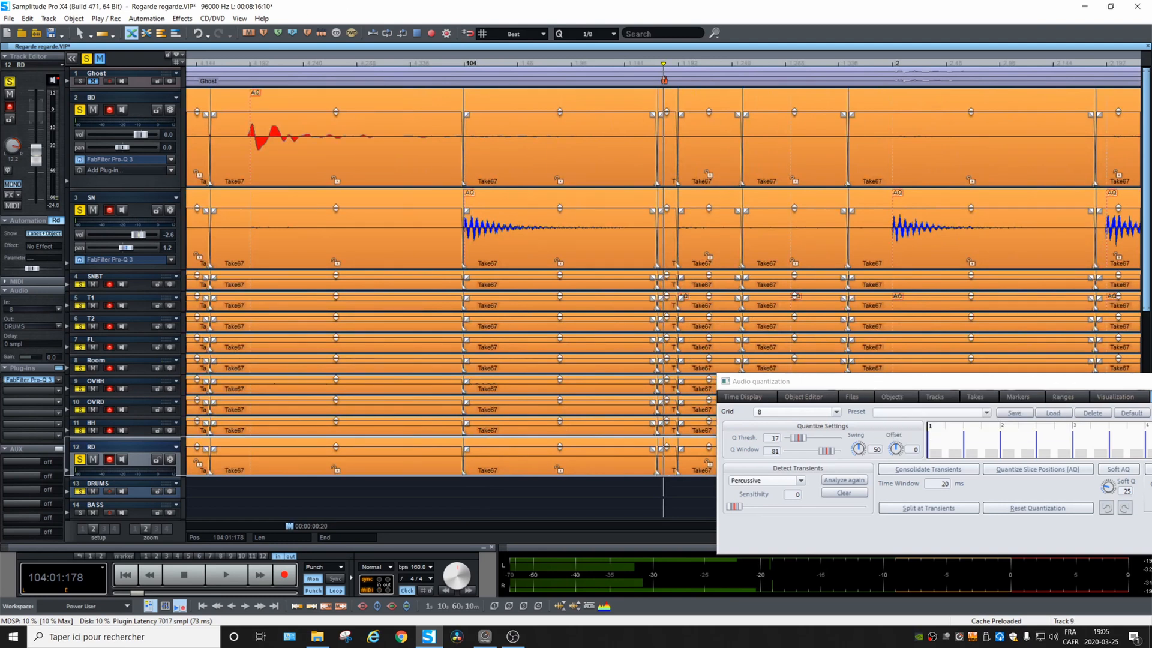
Step: Close the Audio quantization window and inspect the sliced drum hits
{"action": "left_click", "coordinate": [725, 381]}
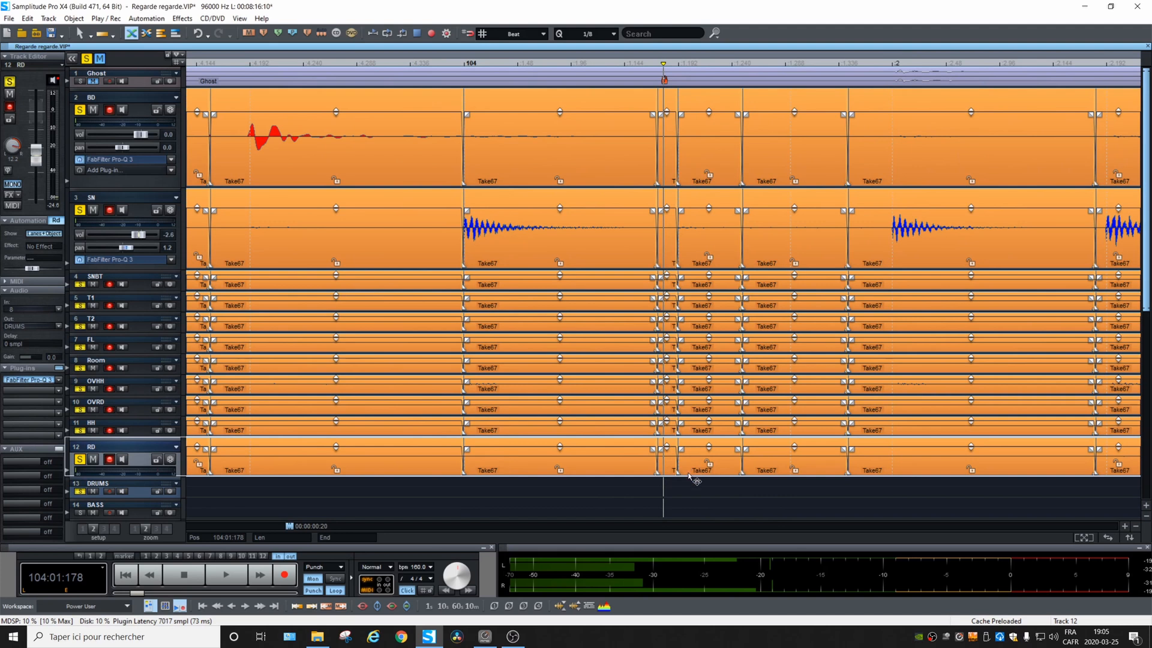
{"action": "mouse_move", "coordinate": [676, 468]}
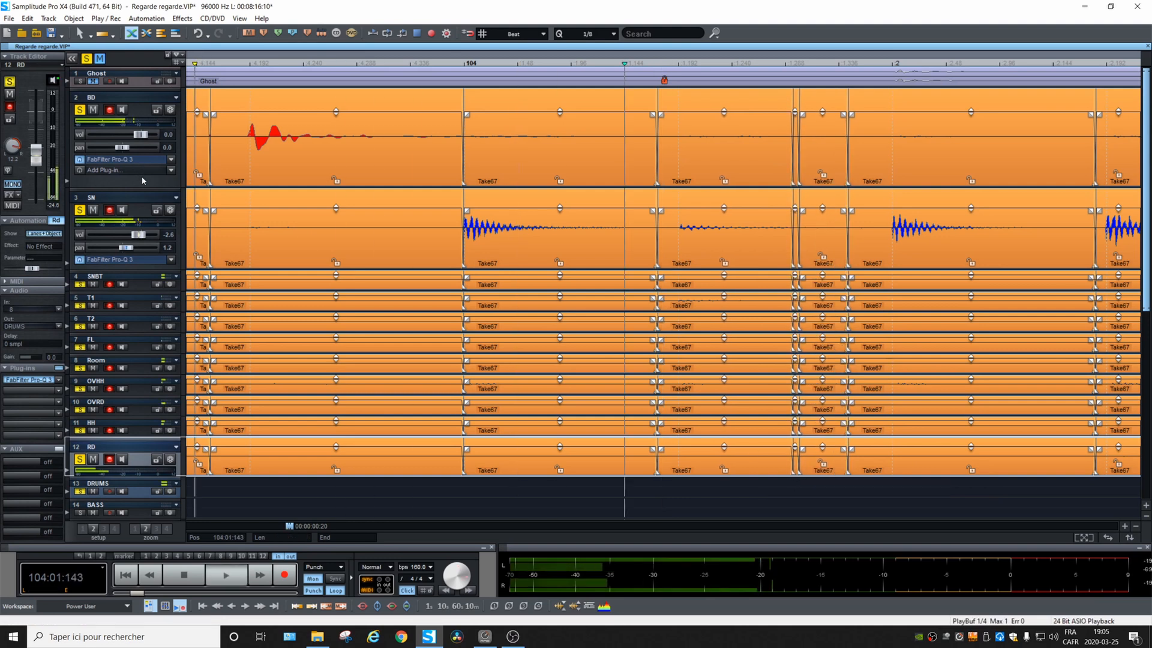
{"action": "left_click", "coordinate": [225, 575]}
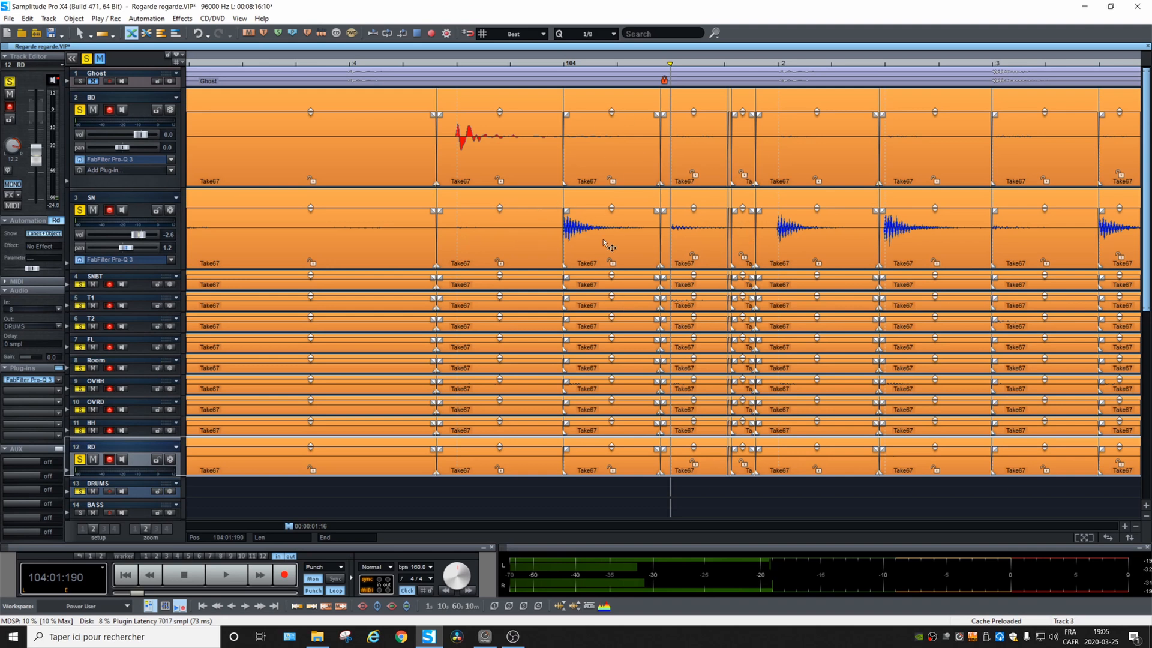
{"action": "mouse_move", "coordinate": [638, 294]}
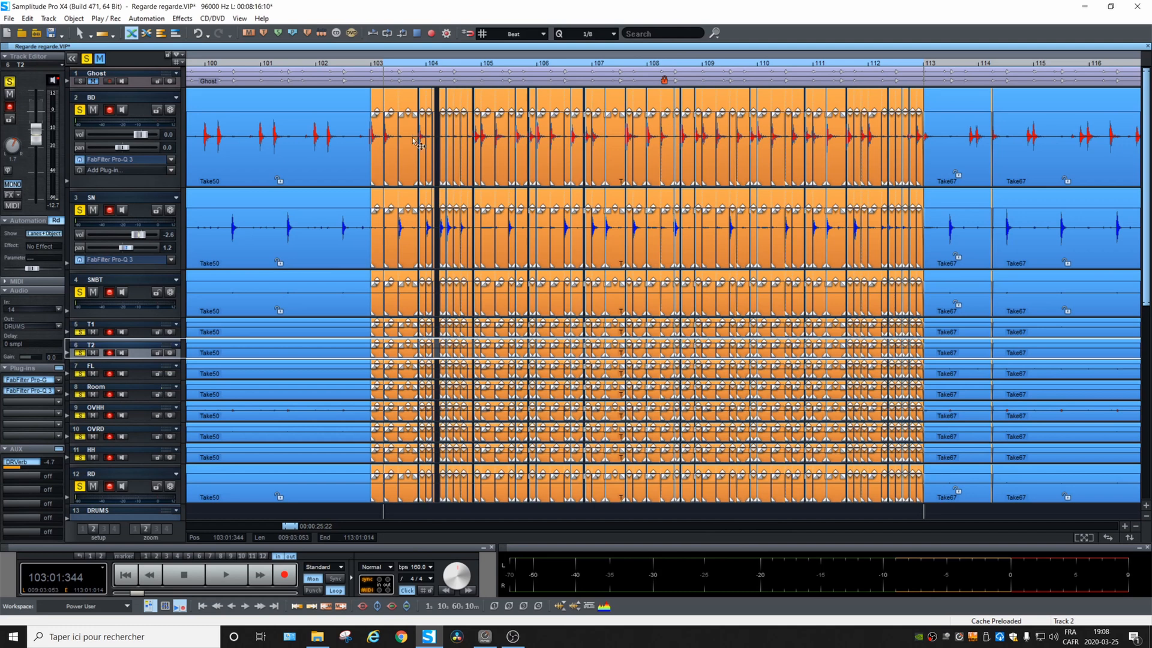
{"action": "mouse_move", "coordinate": [687, 166]}
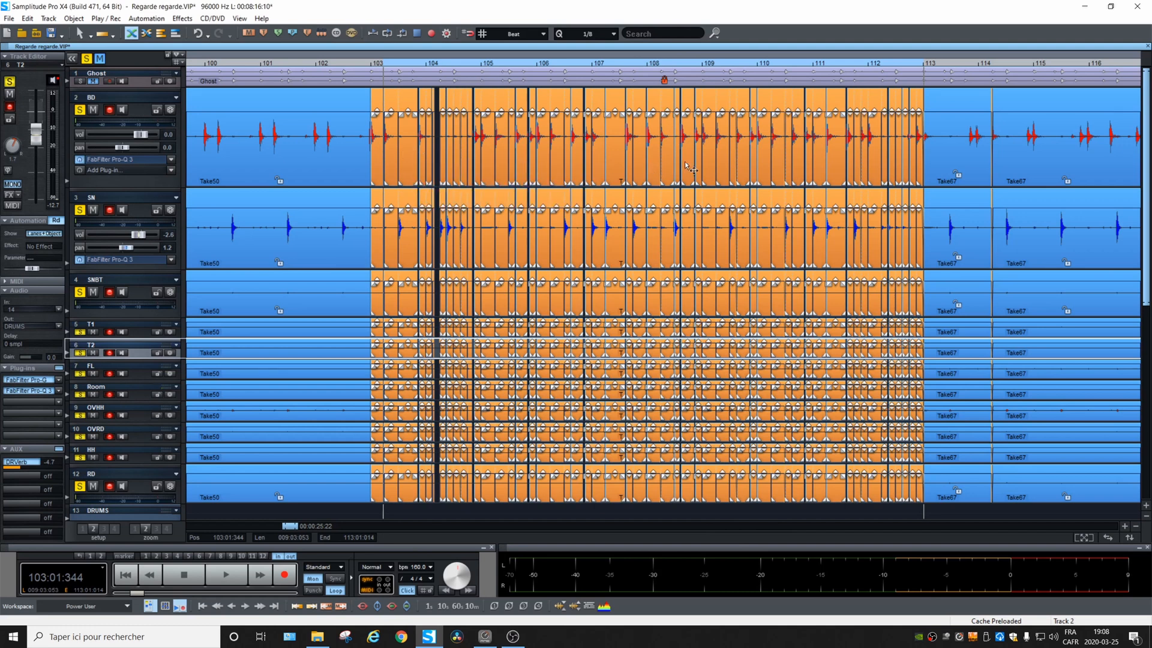
{"action": "mouse_move", "coordinate": [393, 177]}
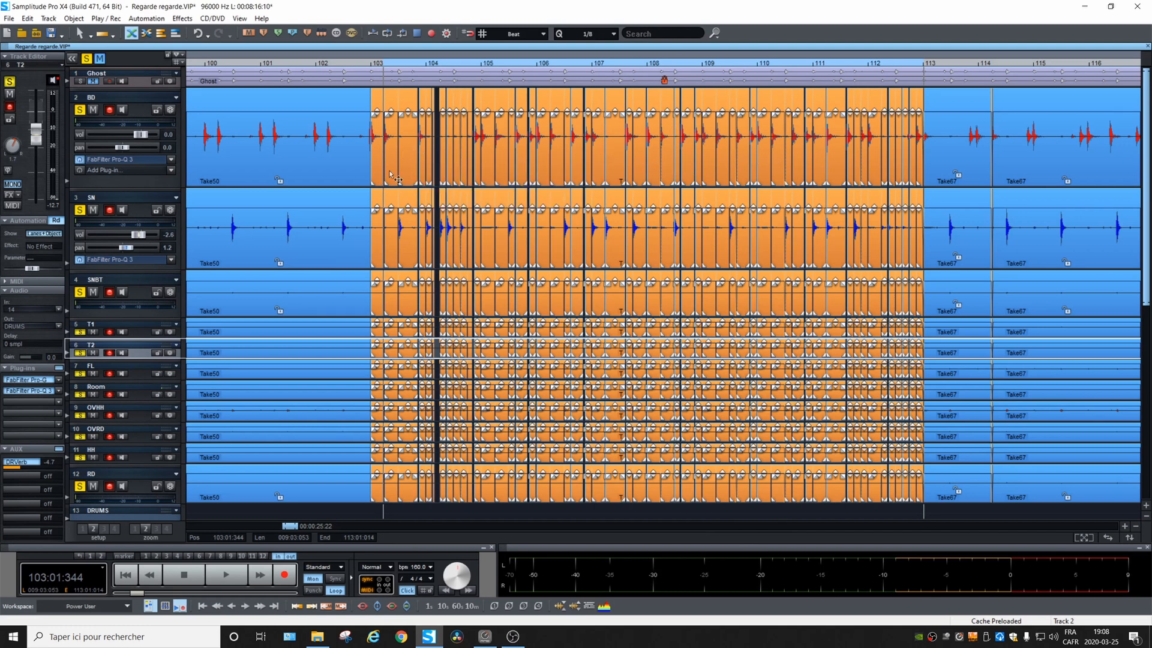
{"action": "mouse_move", "coordinate": [391, 174]}
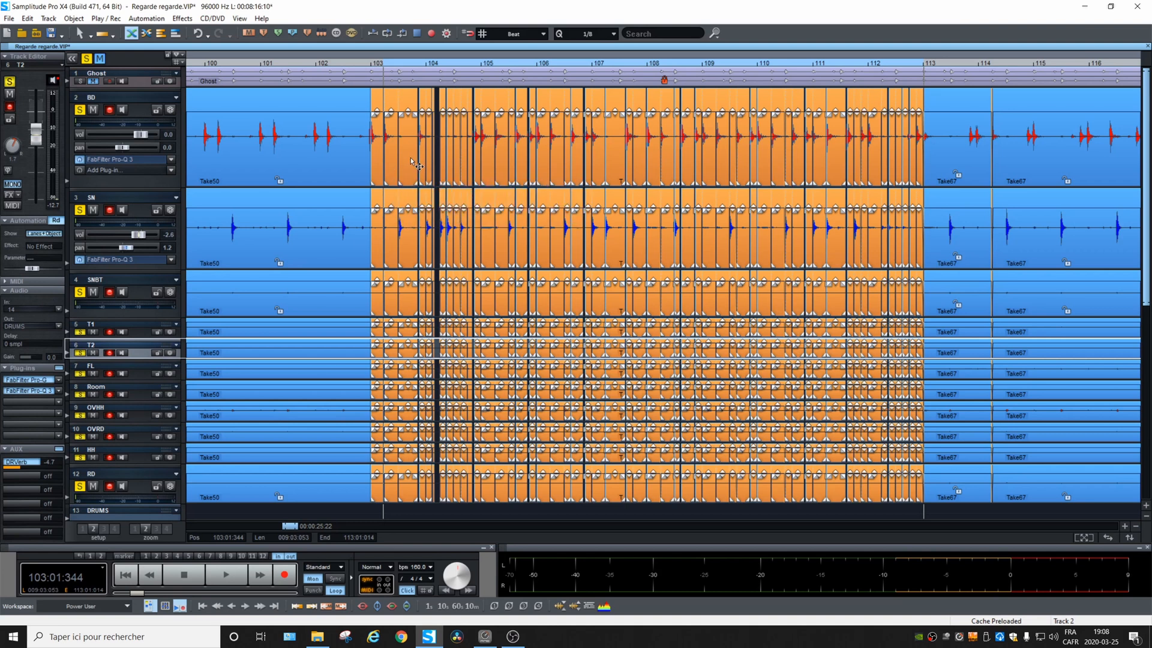
Step: Choose Build Loop Object from the sliced drum objects' context menu
{"action": "right_click", "coordinate": [411, 161]}
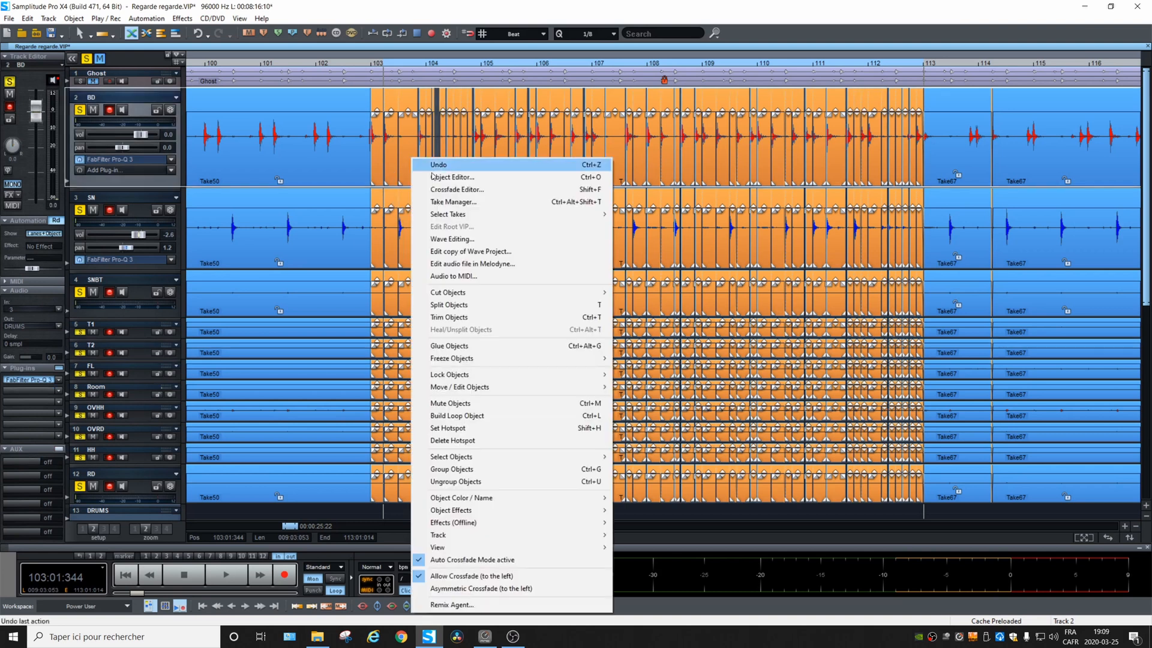
{"action": "mouse_move", "coordinate": [503, 415]}
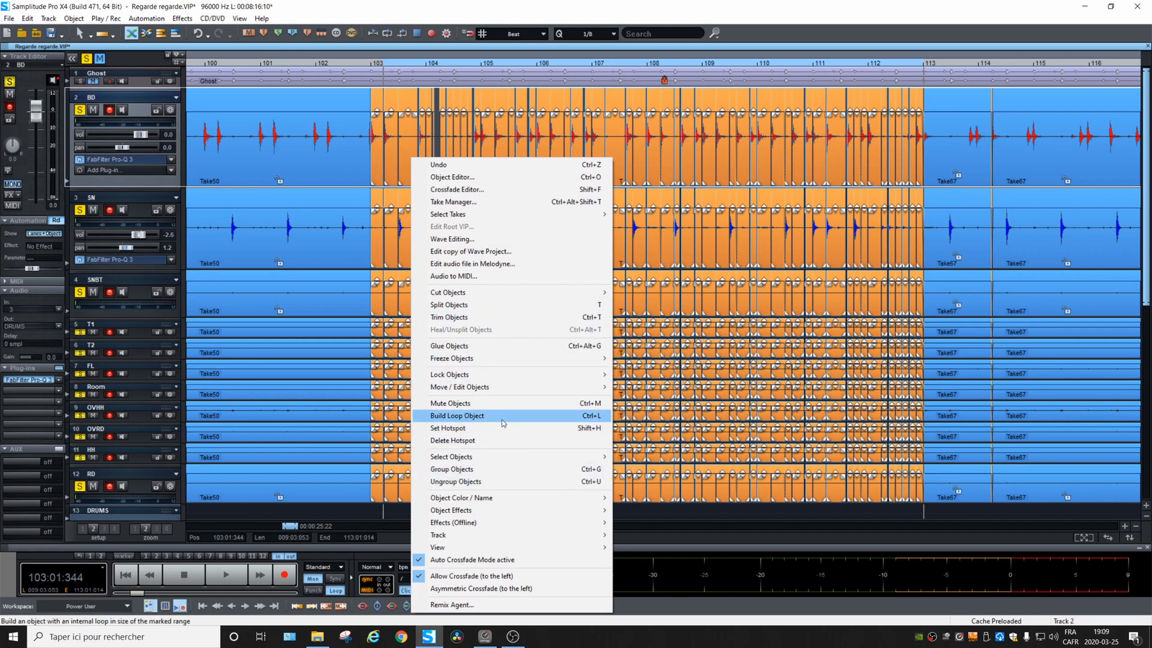
{"action": "left_click", "coordinate": [456, 415]}
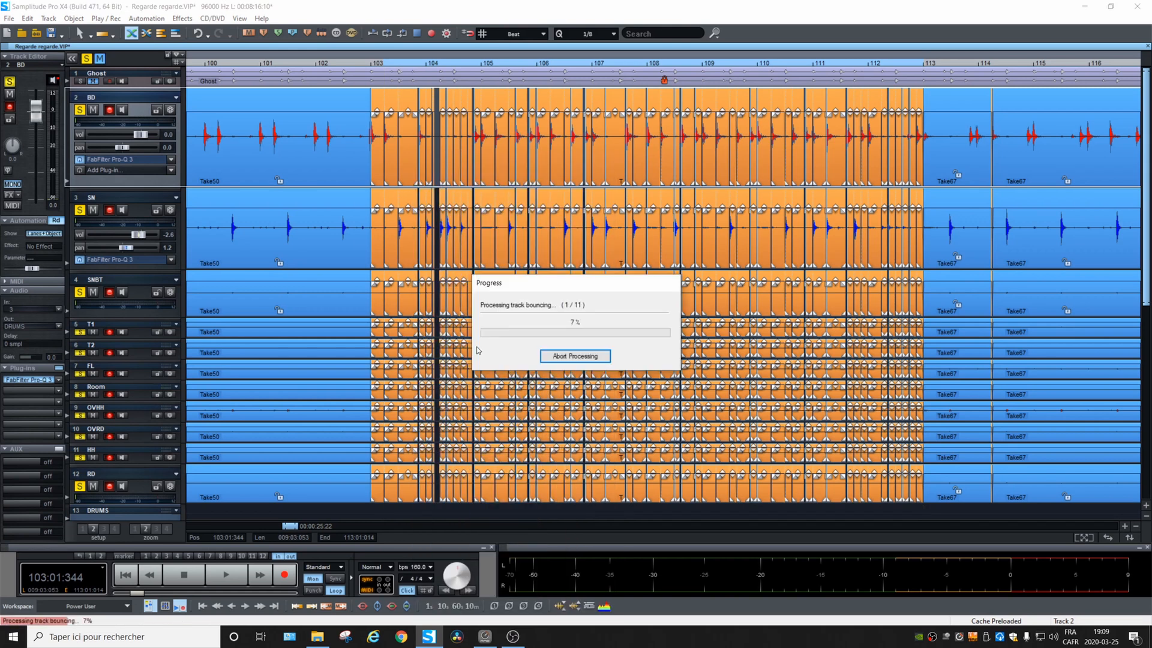